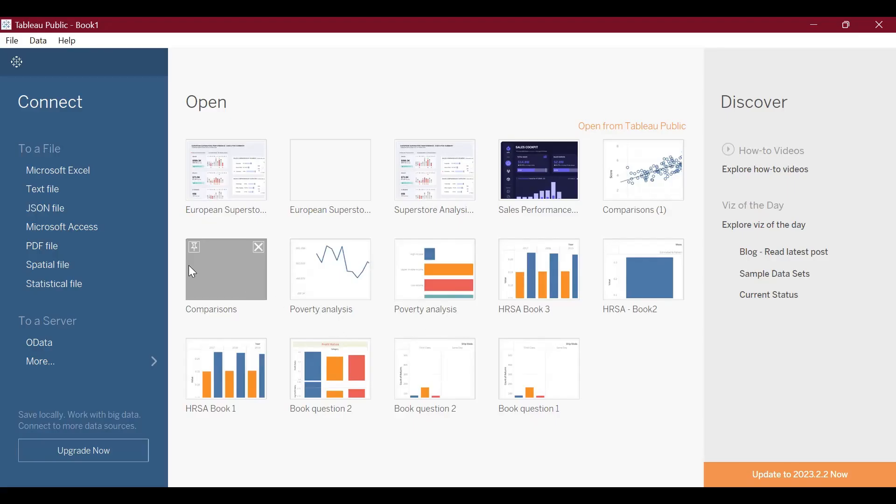
pyautogui.moveTo(131, 170)
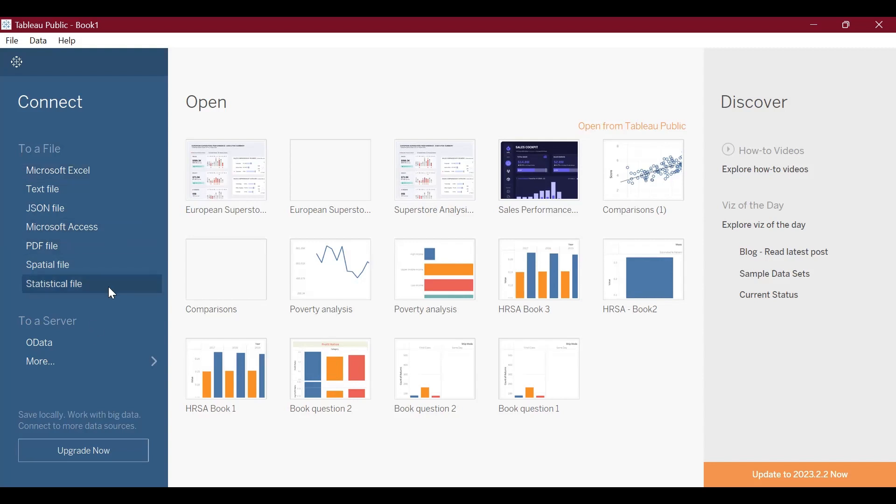
pyautogui.moveTo(111, 298)
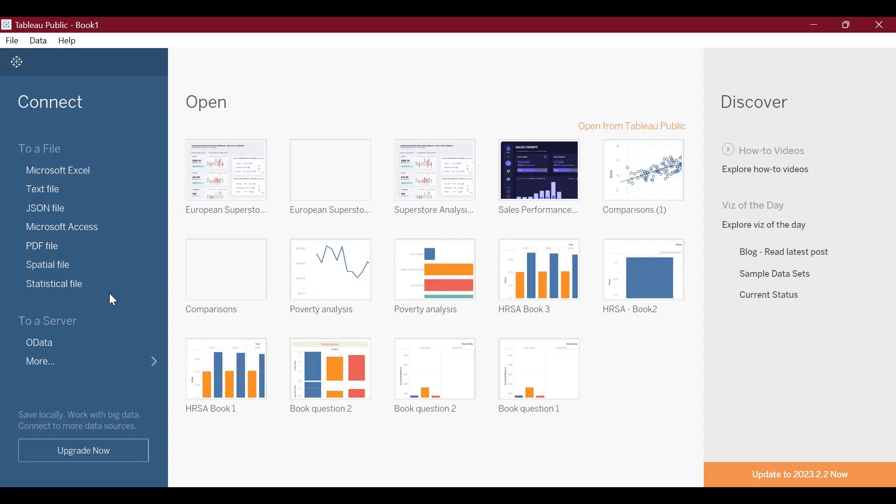
pyautogui.moveTo(100, 170)
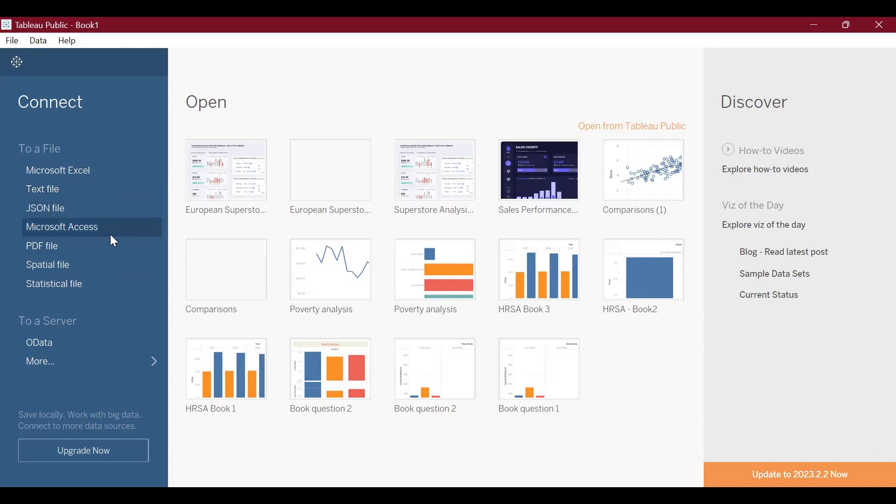
pyautogui.moveTo(110, 263)
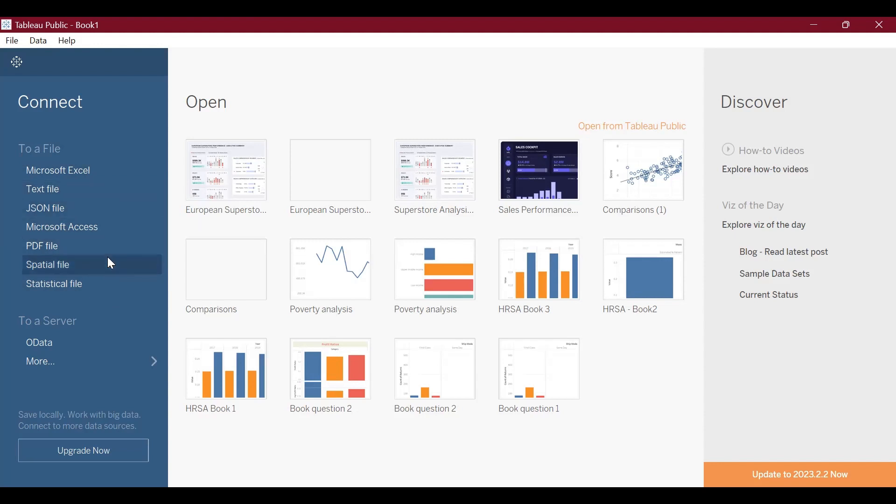
pyautogui.moveTo(113, 274)
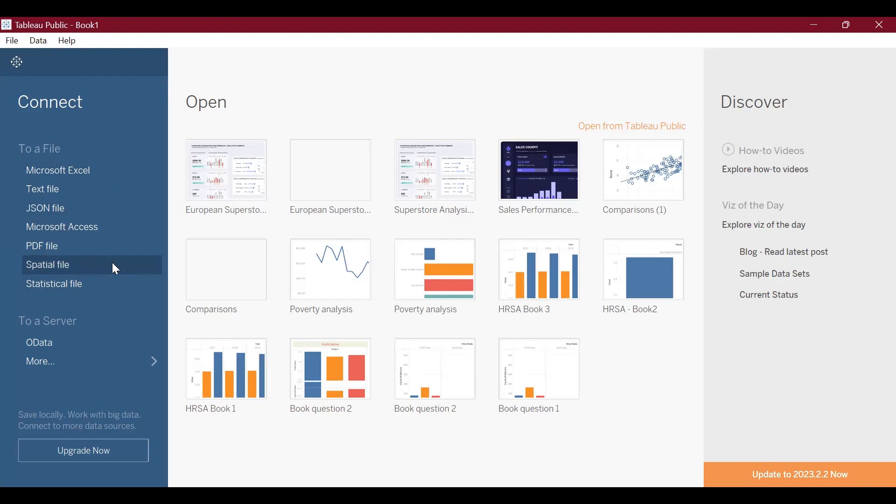
pyautogui.moveTo(98, 284)
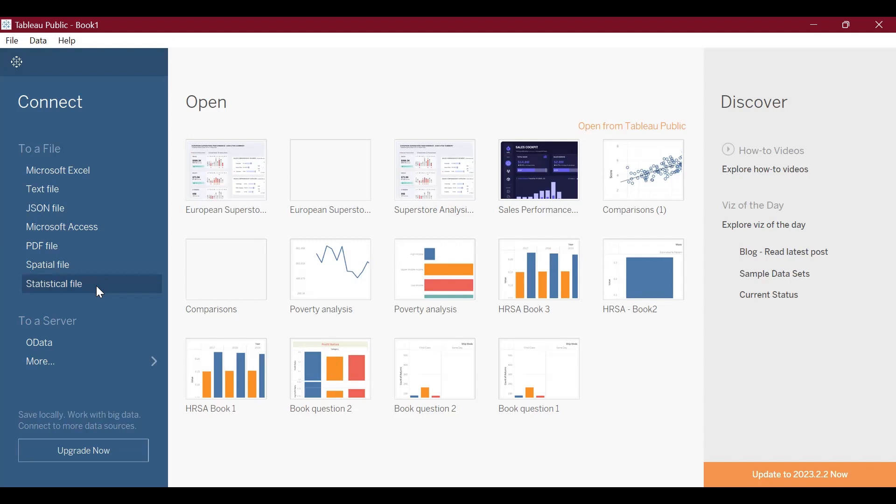
pyautogui.moveTo(122, 170)
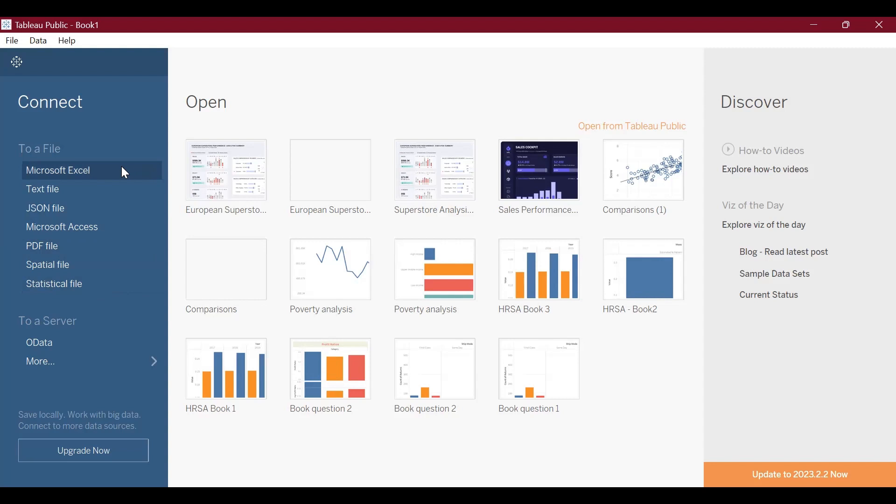
pyautogui.moveTo(102, 177)
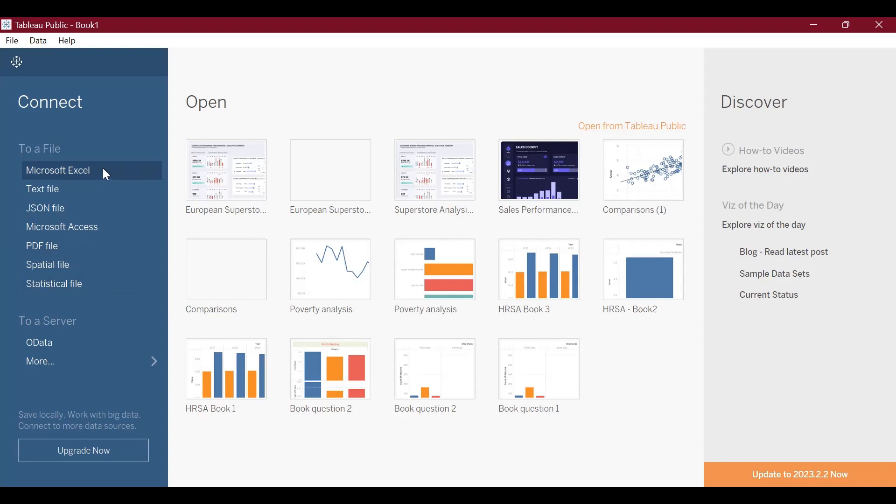
# Connect to Microsoft Excel and choose superstore dataset.xls from Documents
pyautogui.click(58, 170)
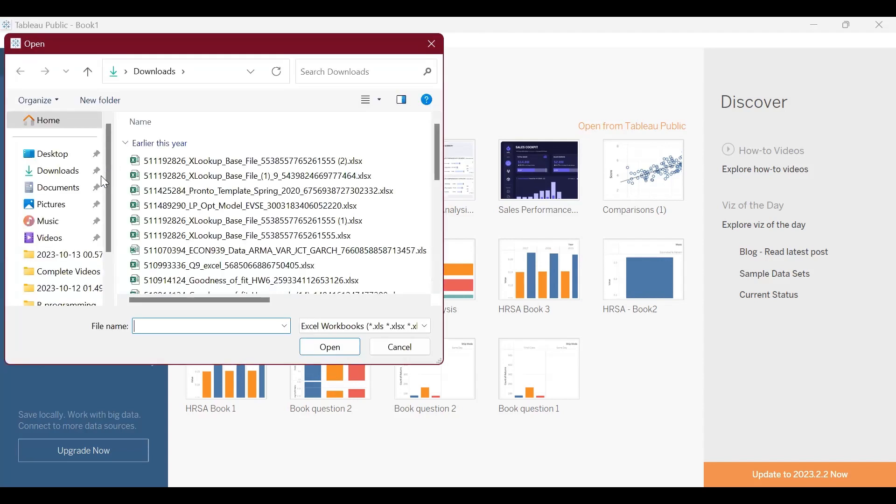
pyautogui.click(56, 187)
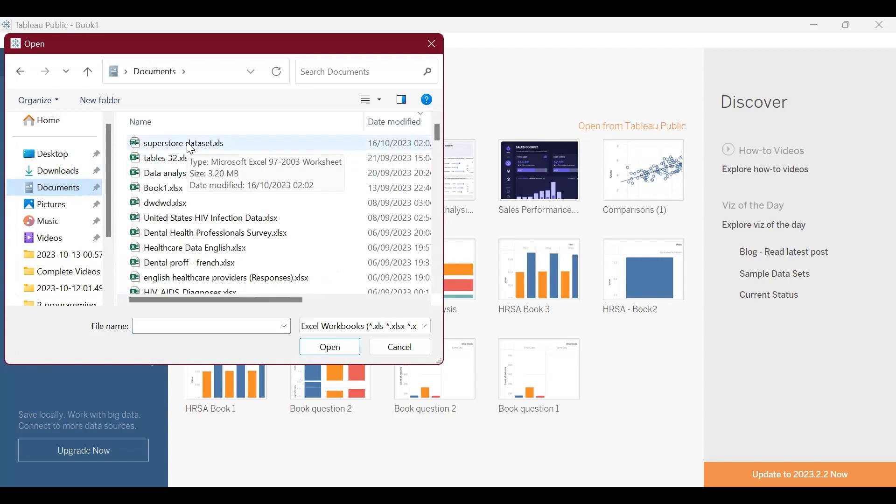
pyautogui.moveTo(212, 150)
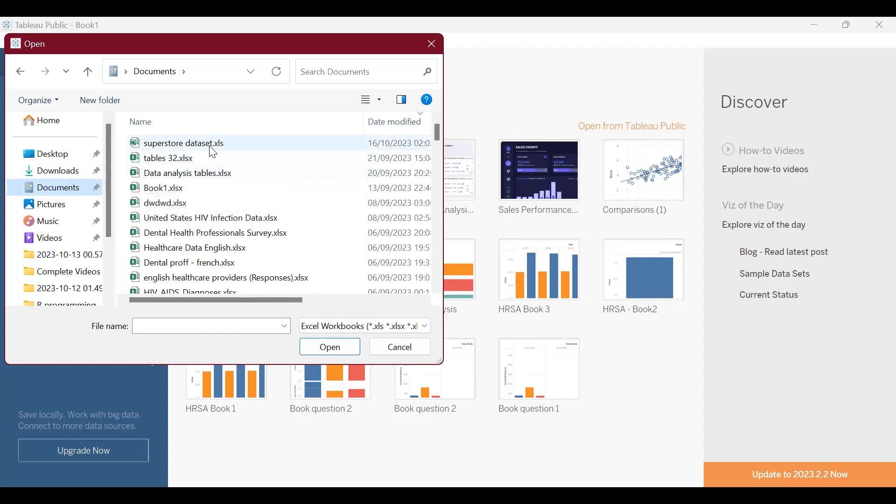
pyautogui.click(399, 347)
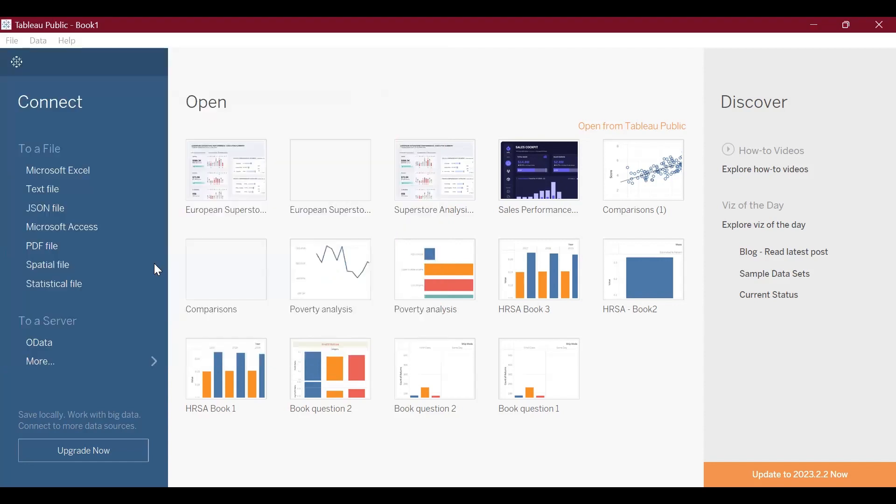
# Review the Orders table's columns by moving right through the data preview grid
pyautogui.click(58, 170)
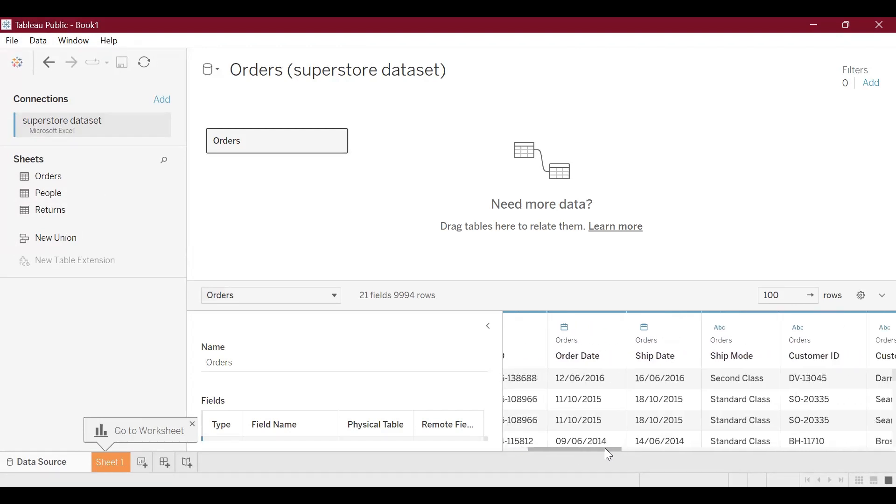
pyautogui.hscroll(3)
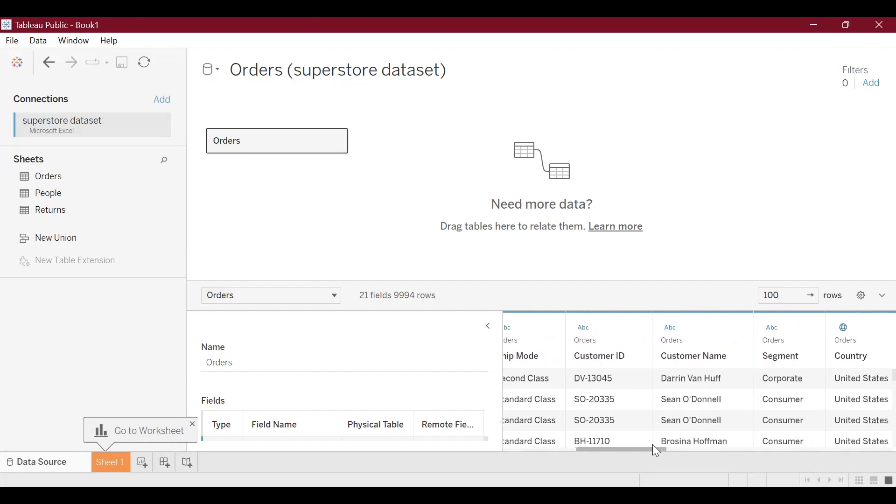
pyautogui.hscroll(3)
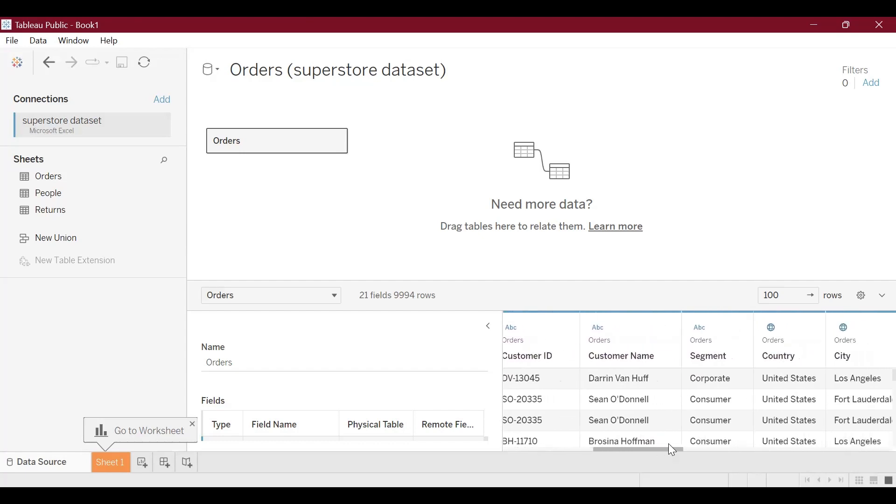
pyautogui.hscroll(3)
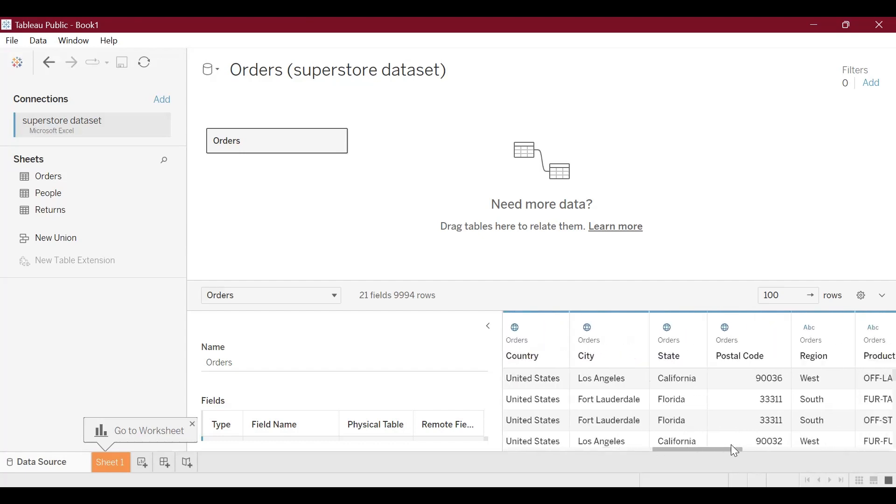
pyautogui.hscroll(3)
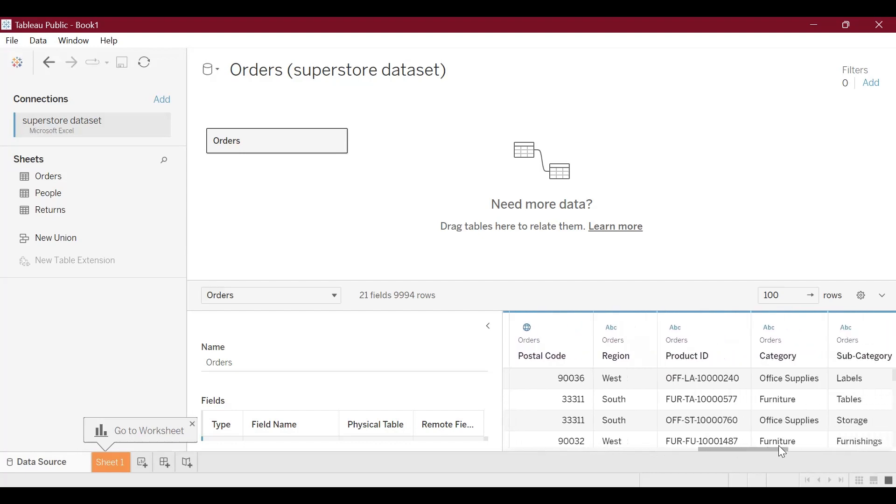
pyautogui.hscroll(3)
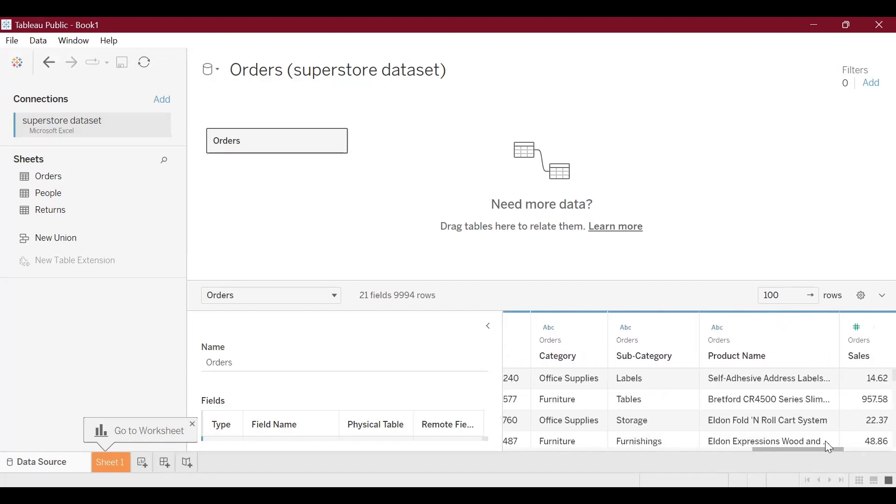
pyautogui.hscroll(3)
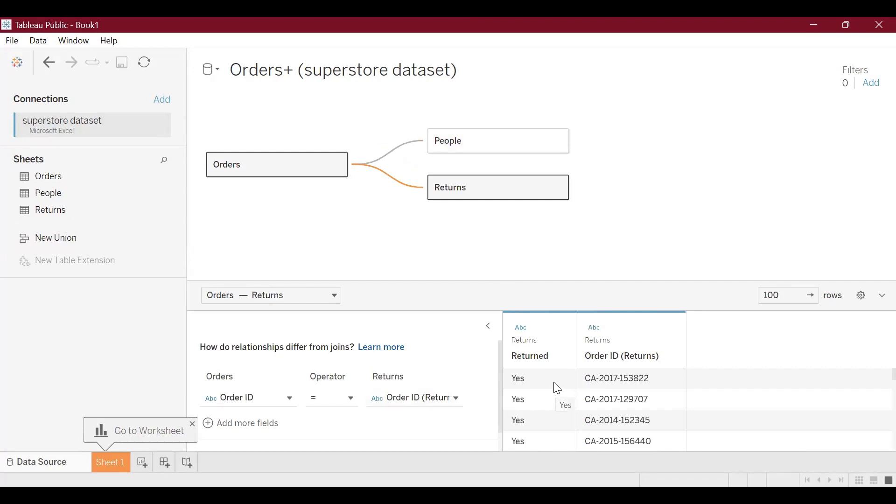
pyautogui.moveTo(562, 378)
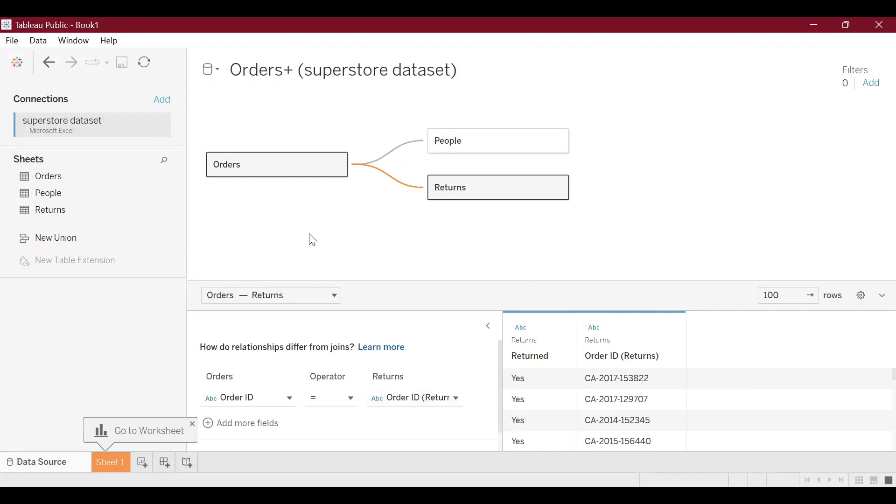
# Select the Orders–People relationship from the relationship list to view its Region clause
pyautogui.click(332, 296)
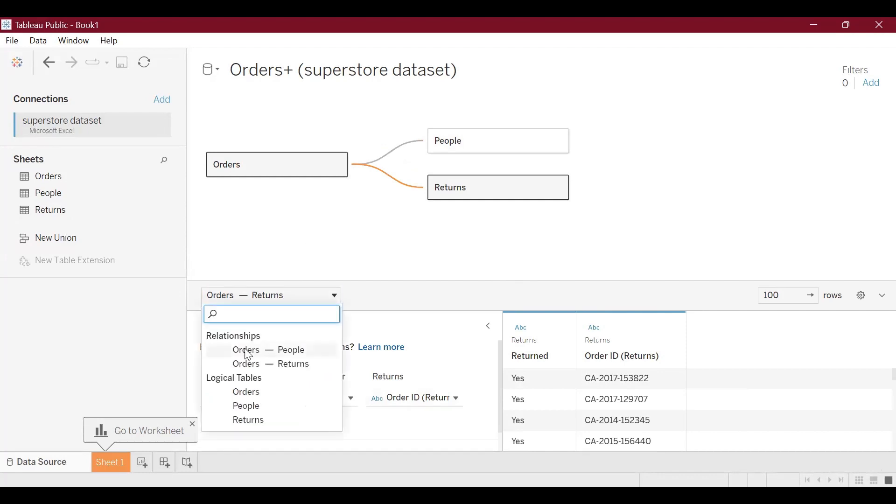
pyautogui.moveTo(338, 251)
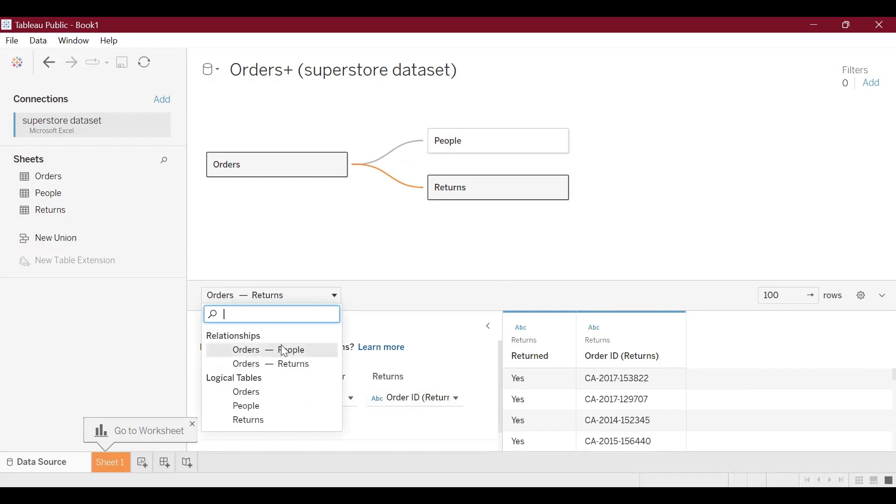
pyautogui.click(279, 349)
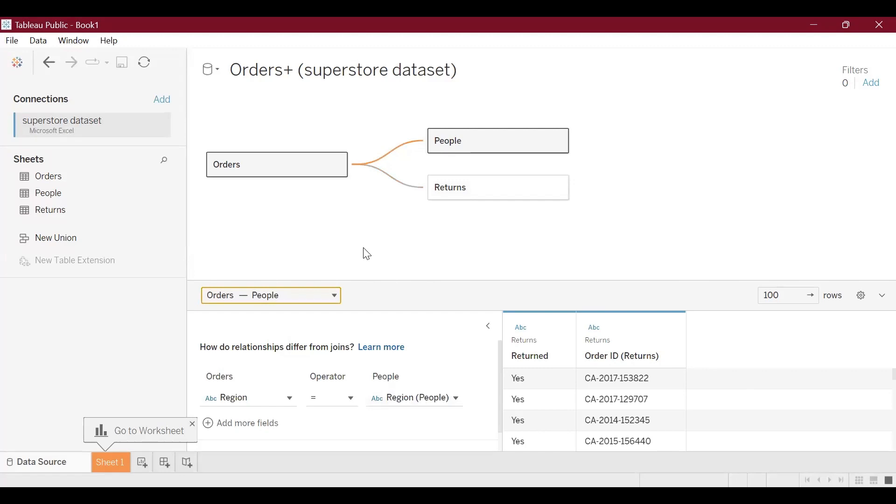
pyautogui.moveTo(259, 378)
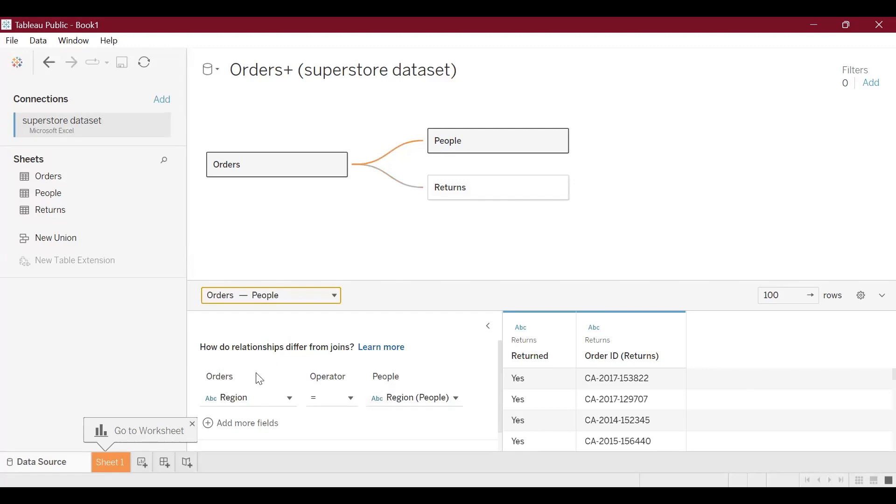
# Change the Orders matching field from Customer Name to Region, found by filtering 'reg'
pyautogui.click(288, 397)
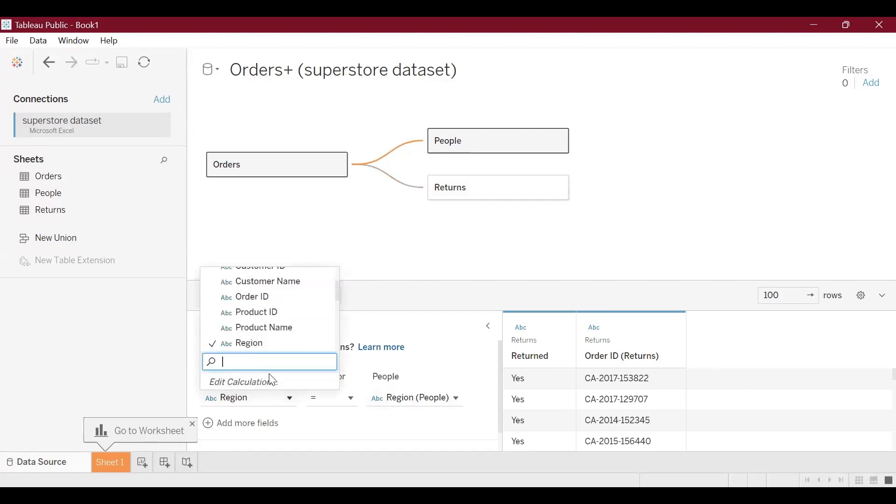
pyautogui.scroll(3)
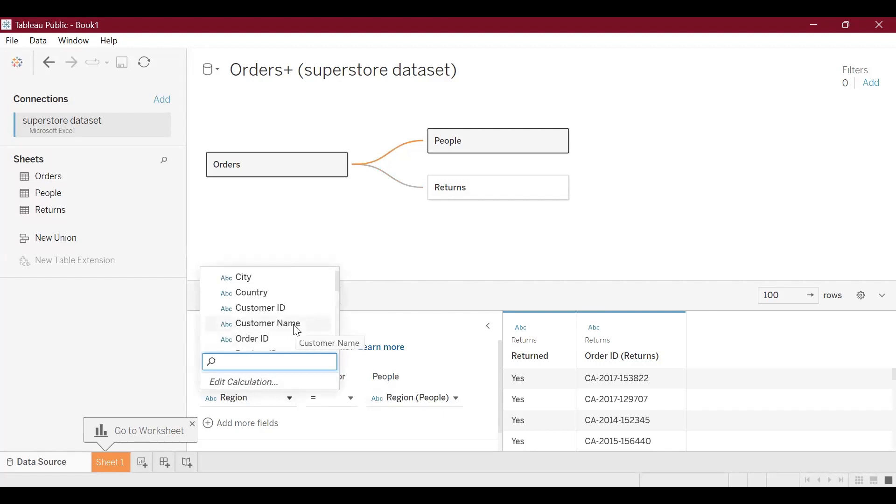
pyautogui.click(267, 323)
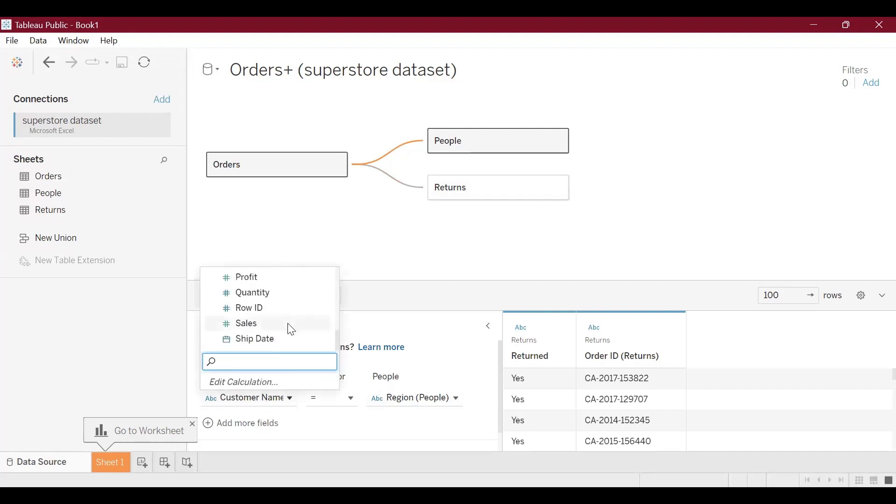
pyautogui.moveTo(270, 347)
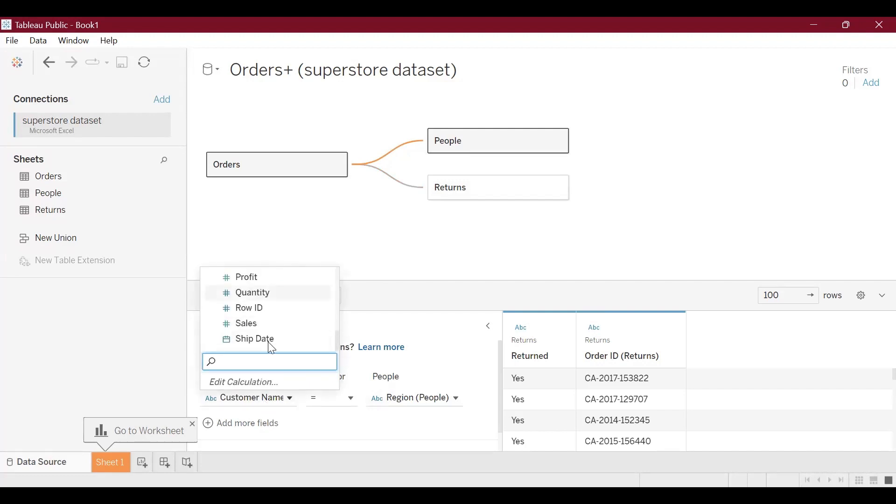
pyautogui.scroll(3)
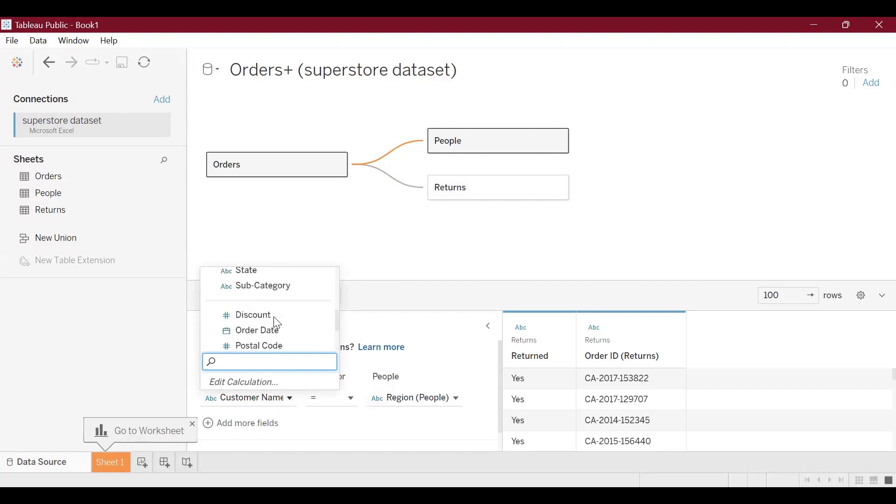
pyautogui.scroll(3)
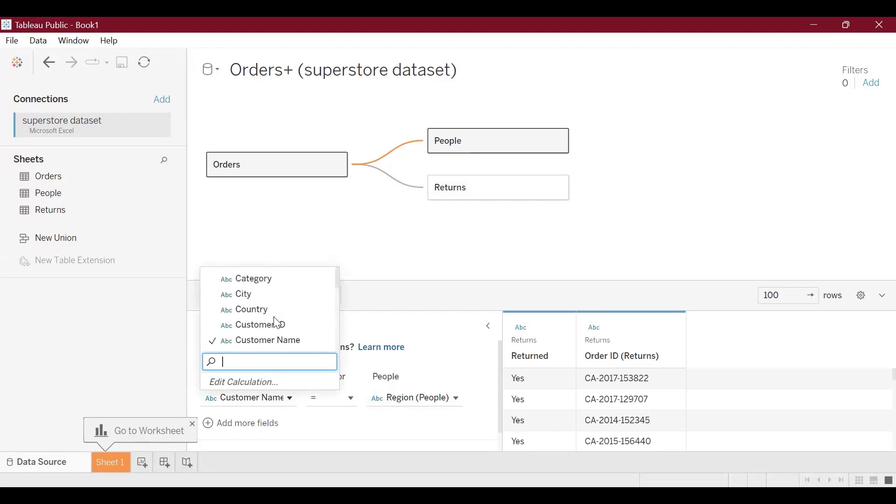
pyautogui.write('regi')
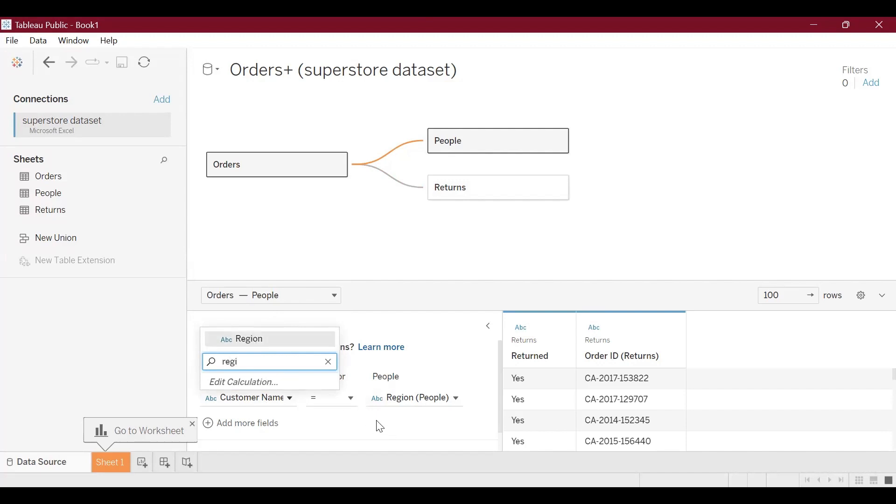
pyautogui.click(248, 338)
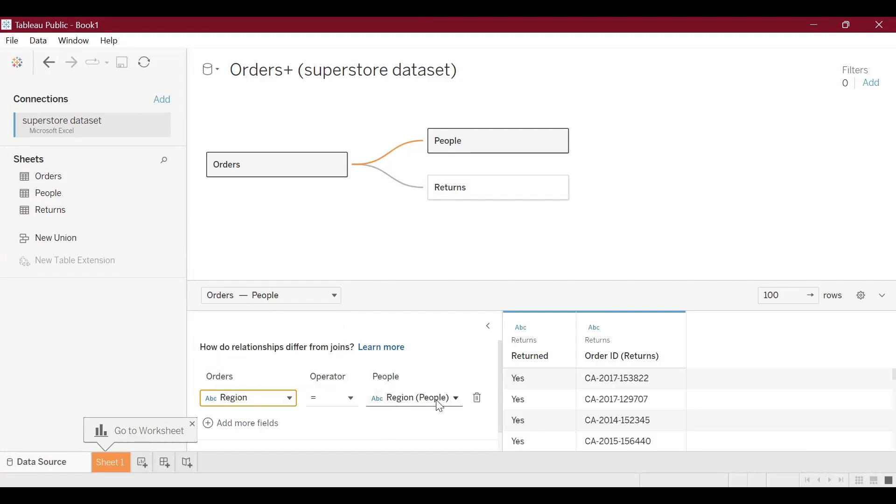
pyautogui.moveTo(412, 398)
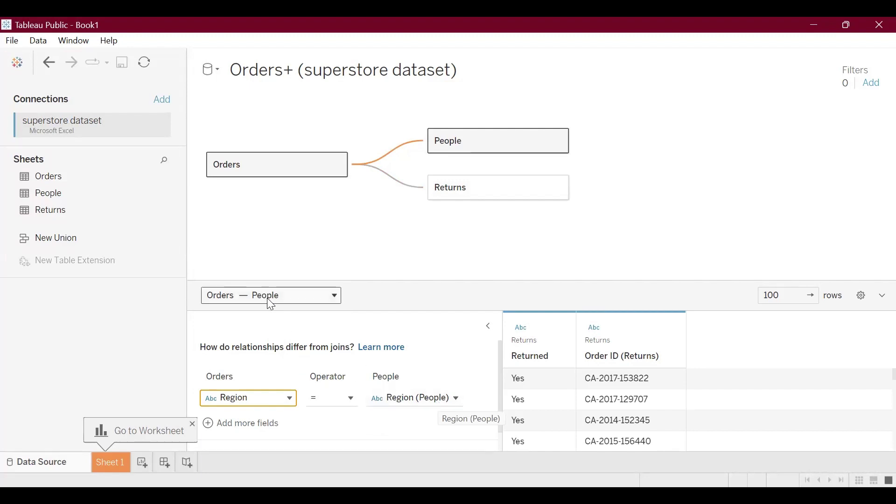
pyautogui.moveTo(229, 382)
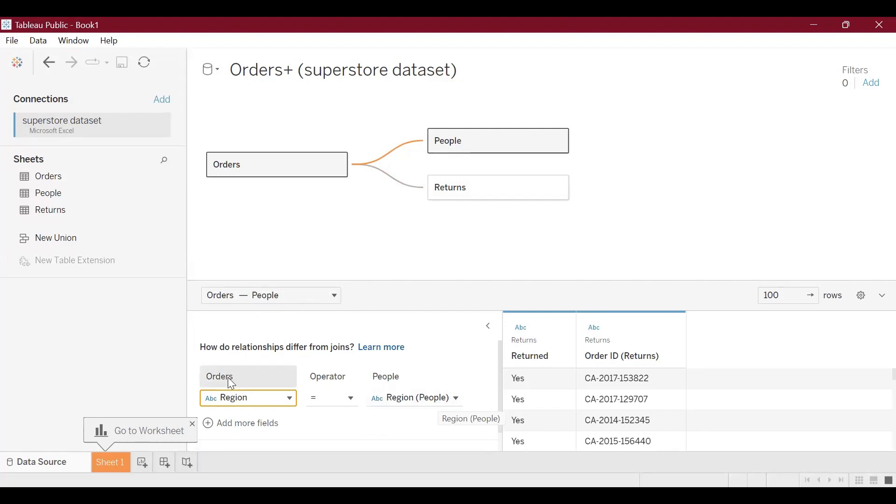
pyautogui.moveTo(394, 383)
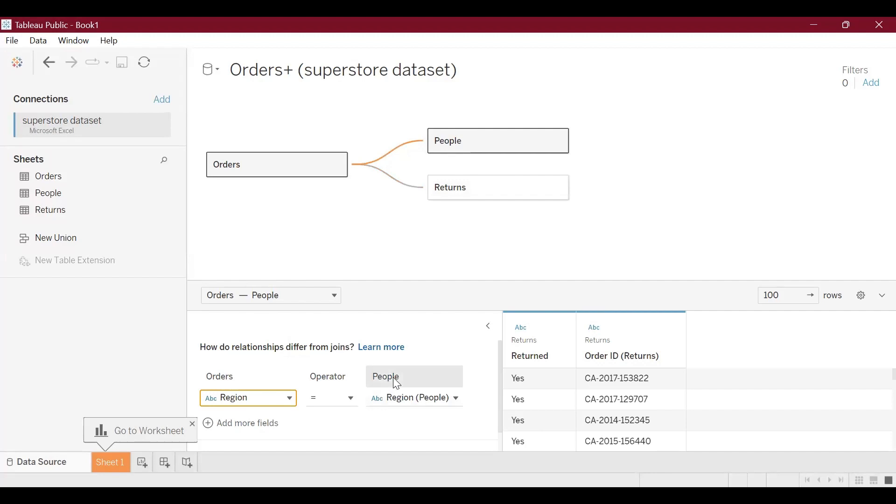
# Keep Region (People) as the People field and equals as the comparison operator
pyautogui.click(456, 398)
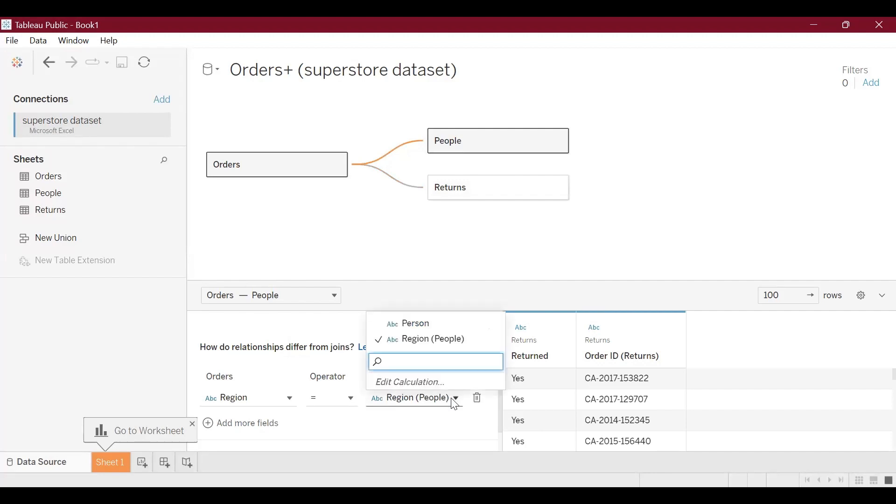
pyautogui.moveTo(454, 407)
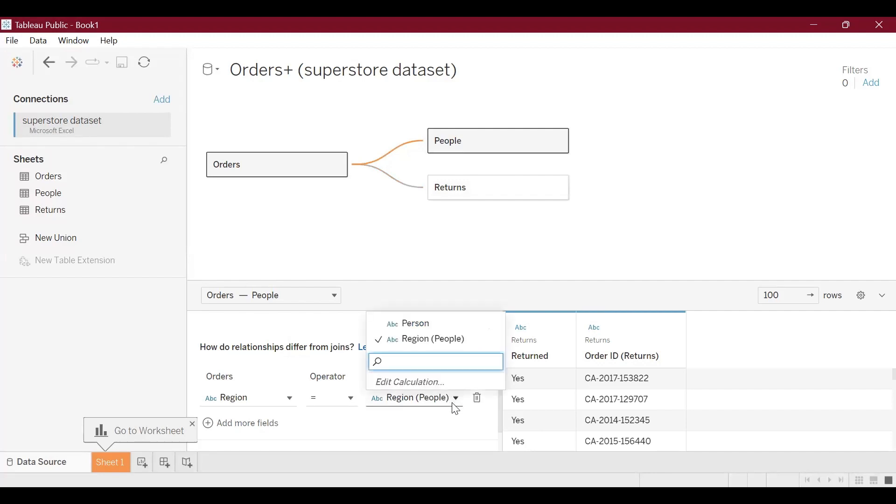
pyautogui.click(399, 430)
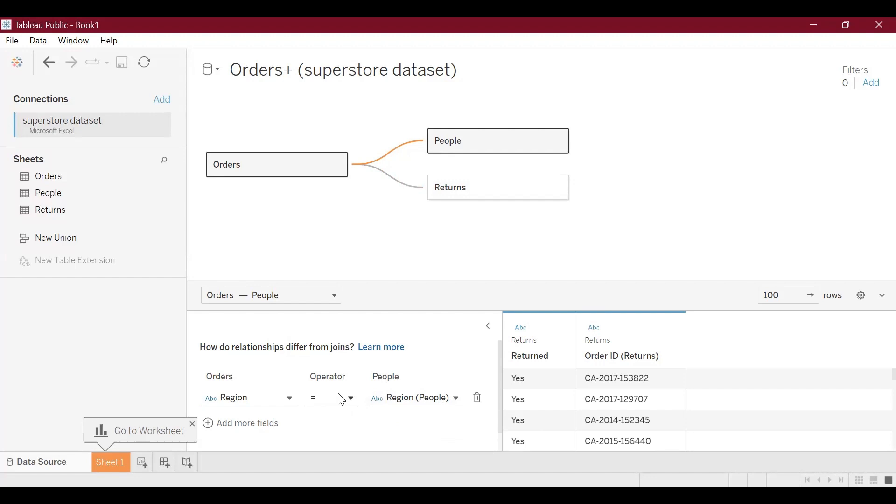
pyautogui.click(331, 398)
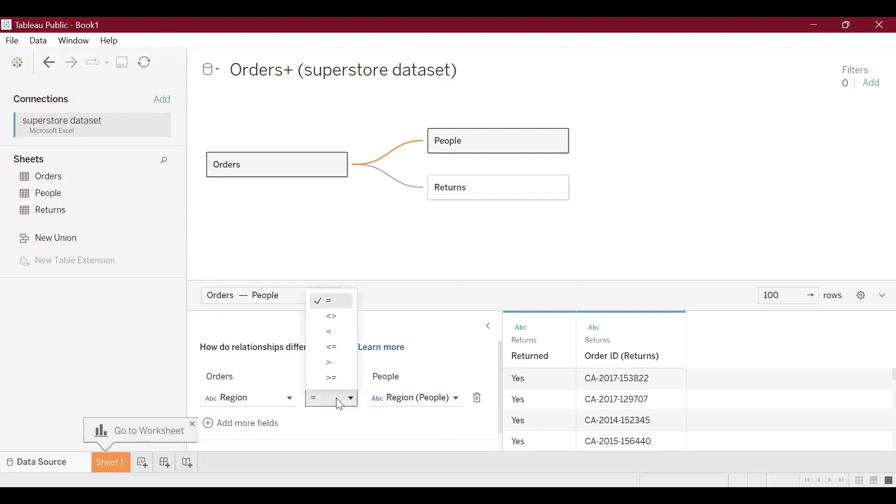
pyautogui.click(328, 301)
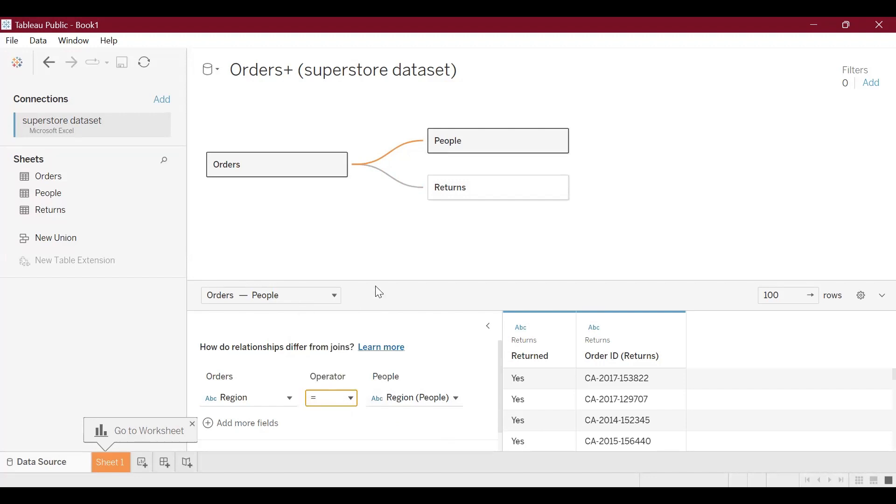
pyautogui.moveTo(400, 277)
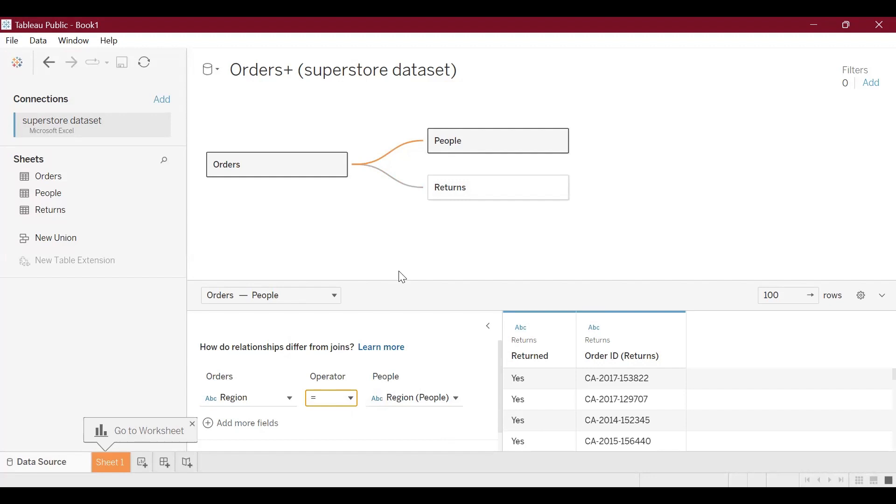
pyautogui.moveTo(334, 353)
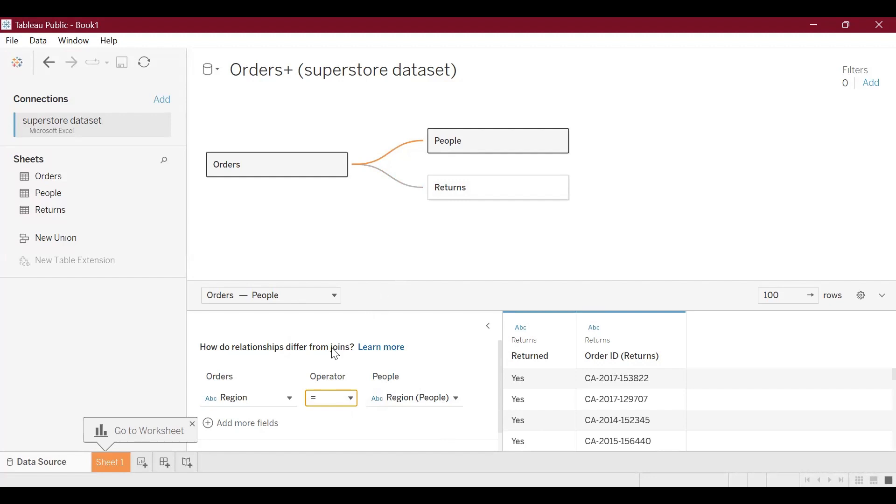
pyautogui.moveTo(312, 310)
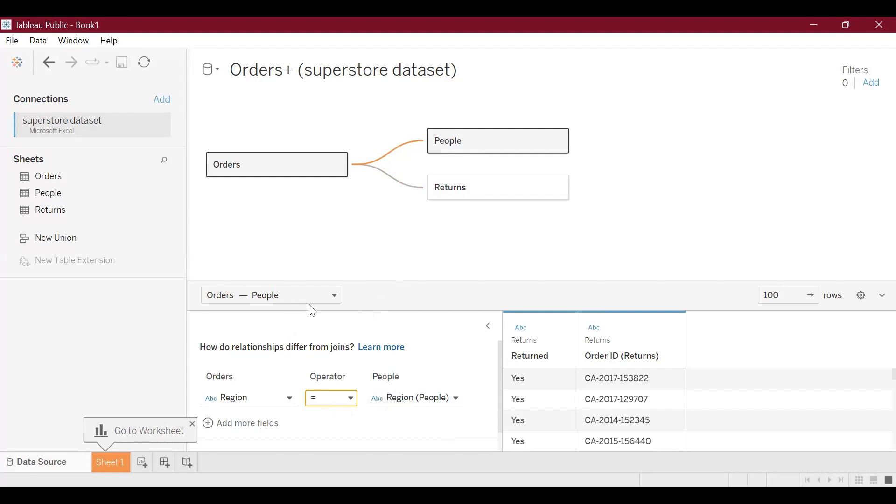
# Switch to the Orders–Returns relationship matching Order ID = Order ID (Returns) and check its operator
pyautogui.click(335, 295)
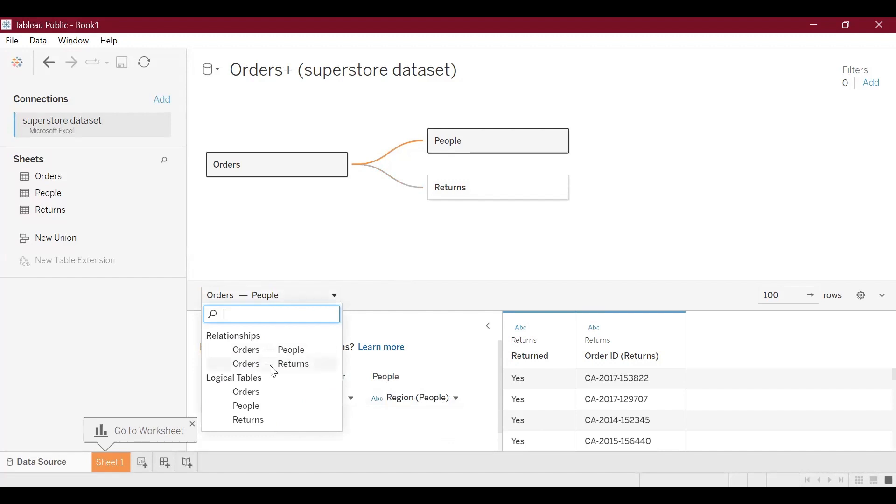
pyautogui.moveTo(269, 364)
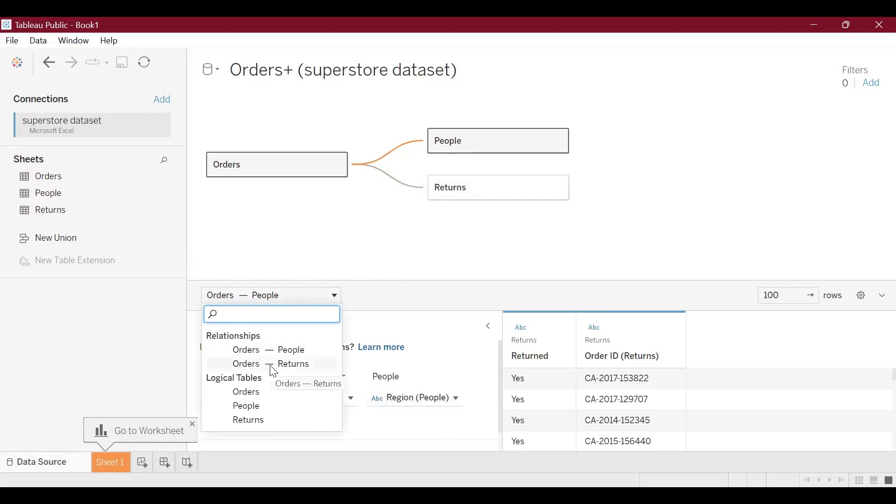
pyautogui.click(293, 363)
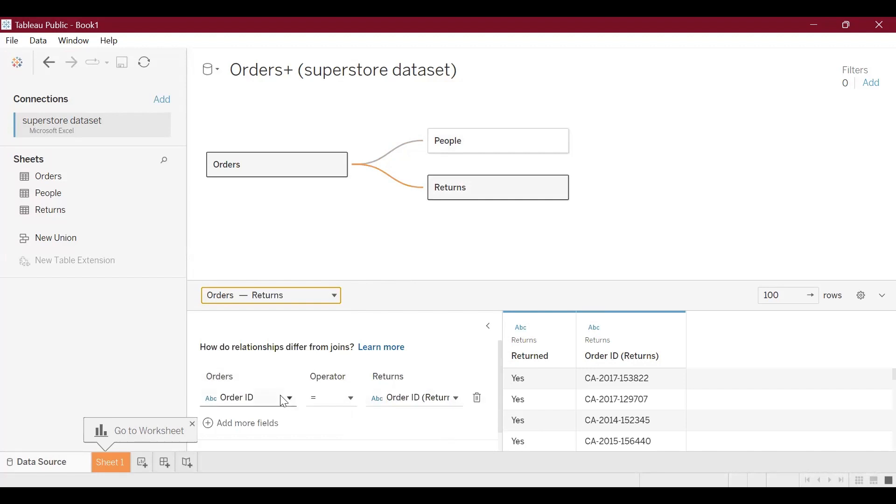
pyautogui.moveTo(412, 405)
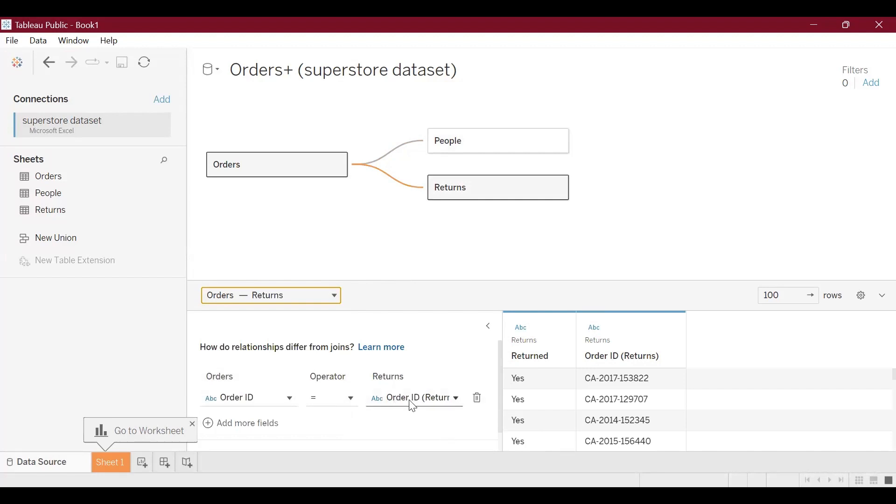
pyautogui.moveTo(280, 398)
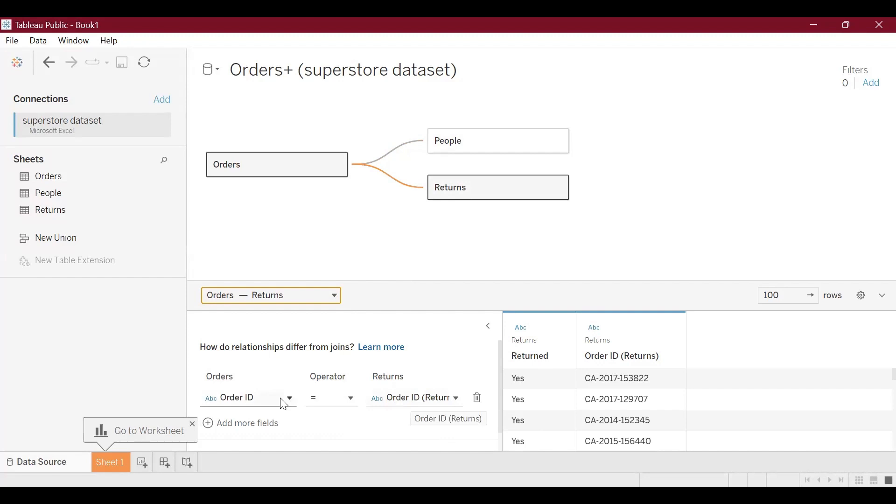
pyautogui.moveTo(406, 398)
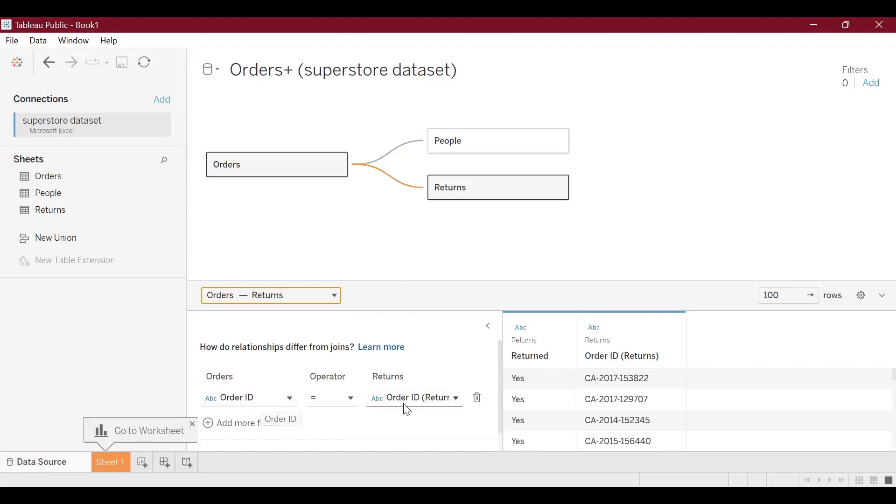
pyautogui.moveTo(424, 406)
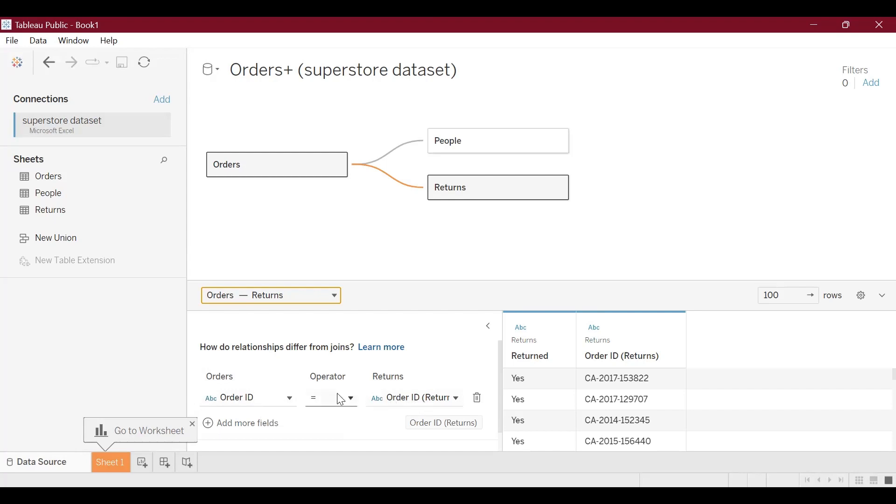
pyautogui.click(331, 397)
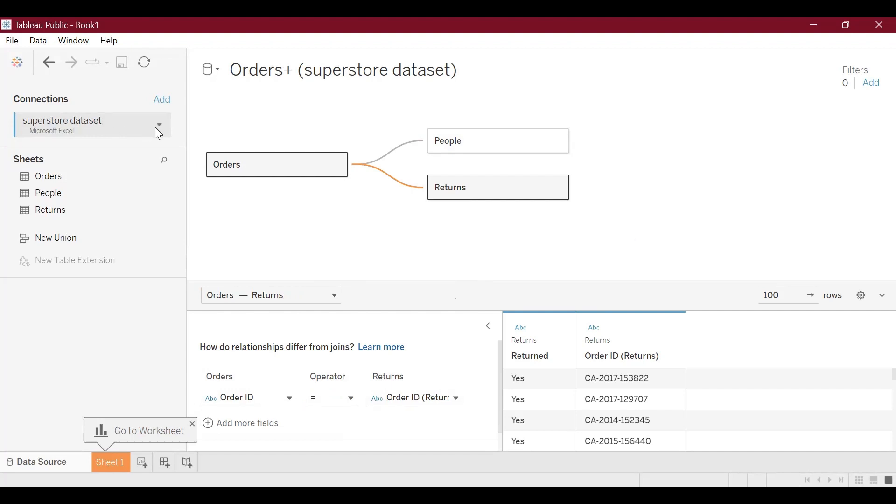
# Dismiss the superstore connection options and start adding another Microsoft Excel connection
pyautogui.click(159, 125)
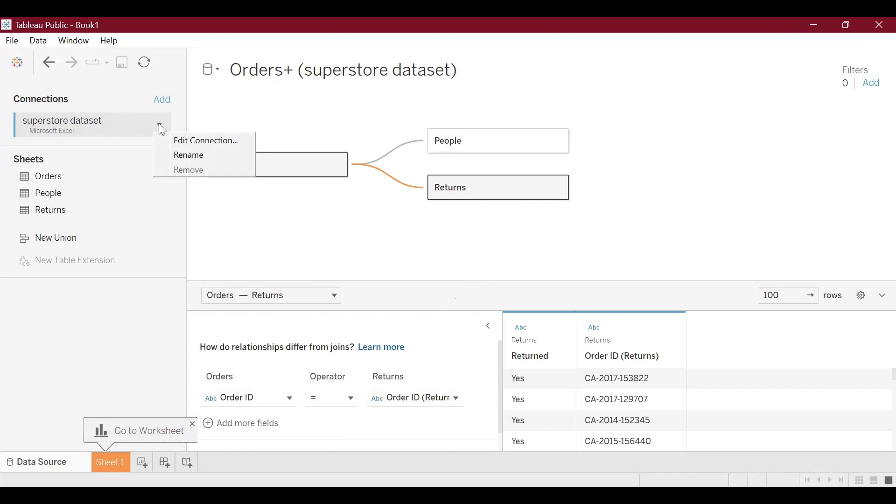
pyautogui.moveTo(145, 115)
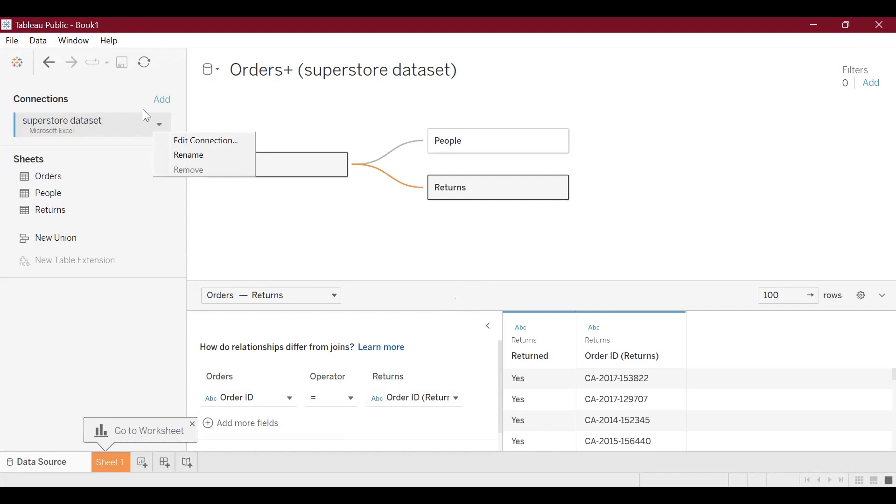
pyautogui.click(162, 99)
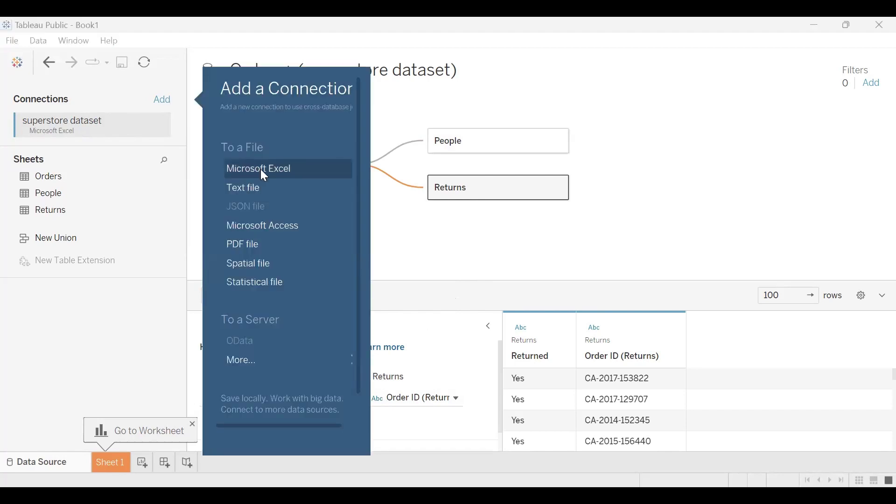
pyautogui.click(259, 168)
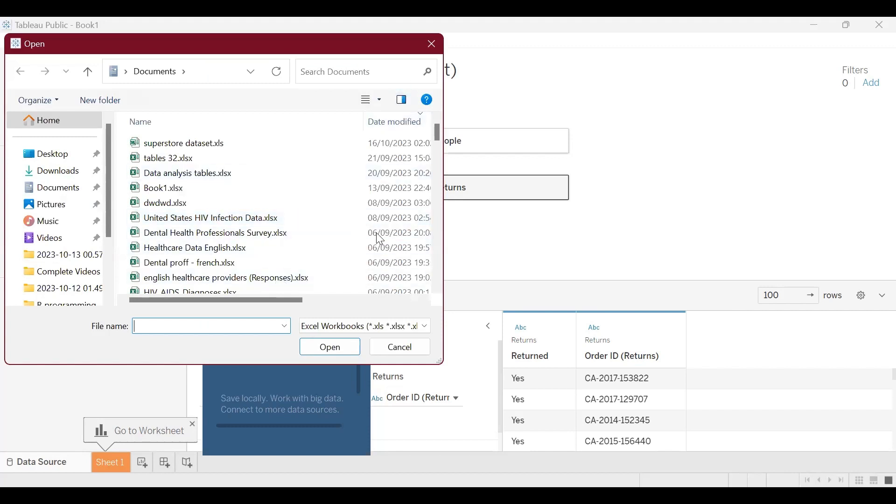
pyautogui.moveTo(211, 96)
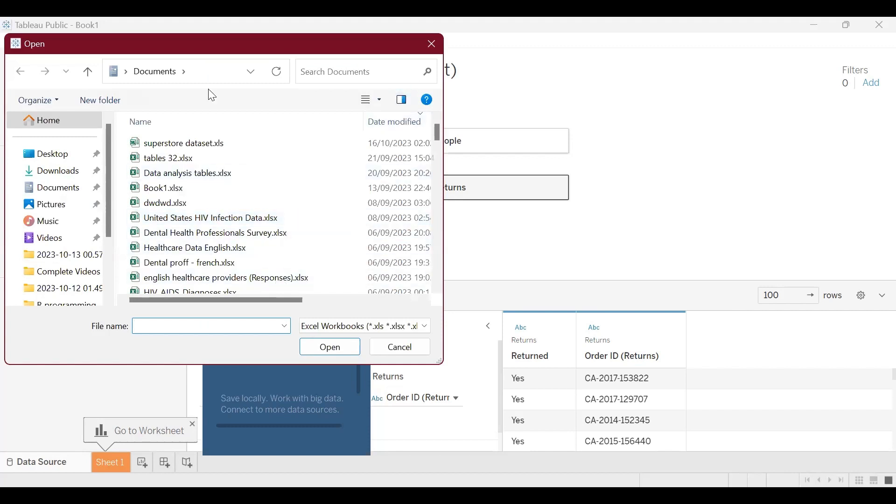
pyautogui.moveTo(123, 46)
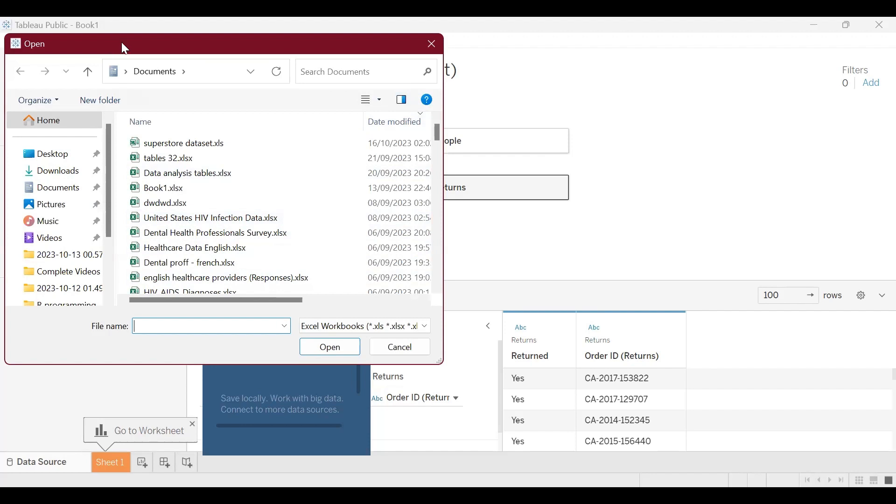
pyautogui.moveTo(192, 238)
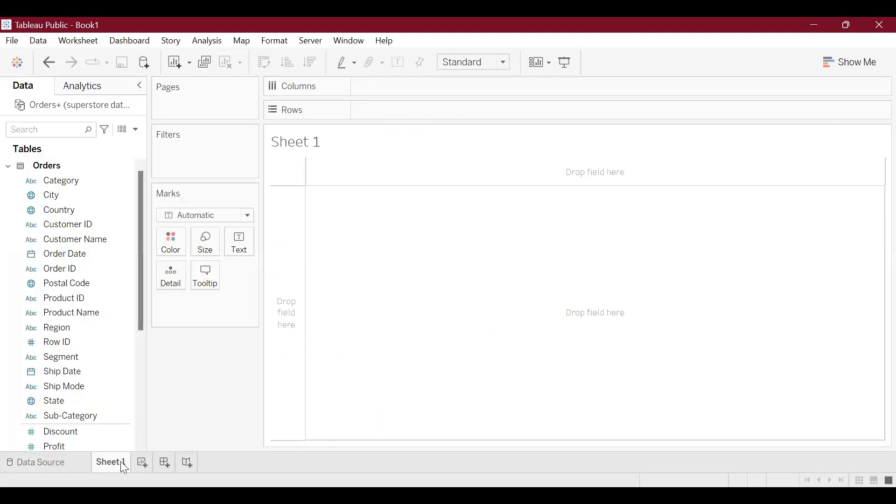
# Inspect Orders fields Country, Customer Name, City, Product ID, Quantity and Orders (Count) in the Data pane
pyautogui.click(58, 210)
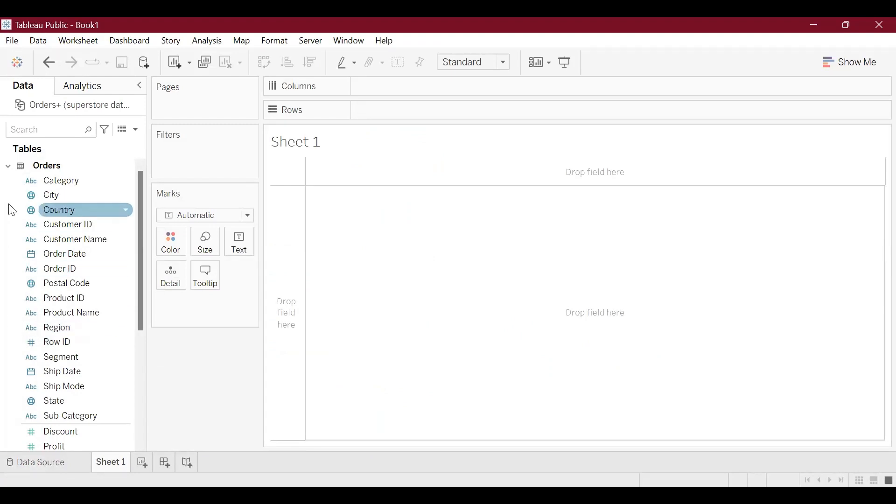
pyautogui.click(75, 239)
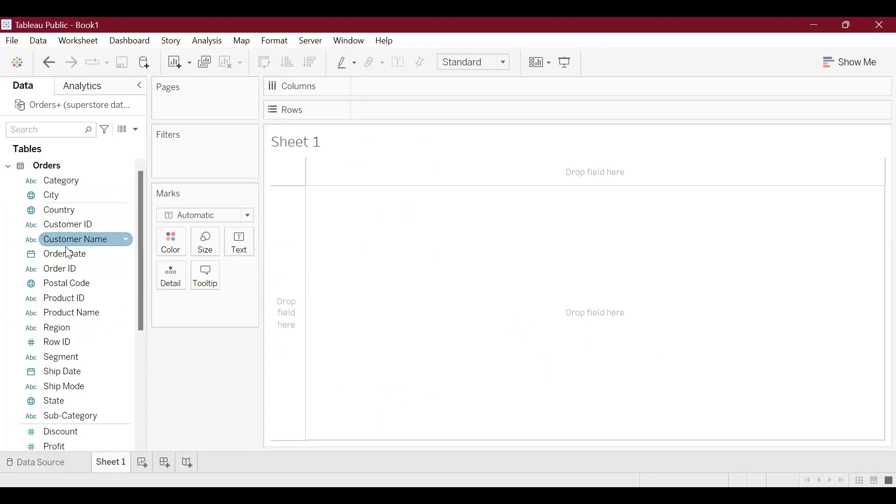
pyautogui.click(51, 196)
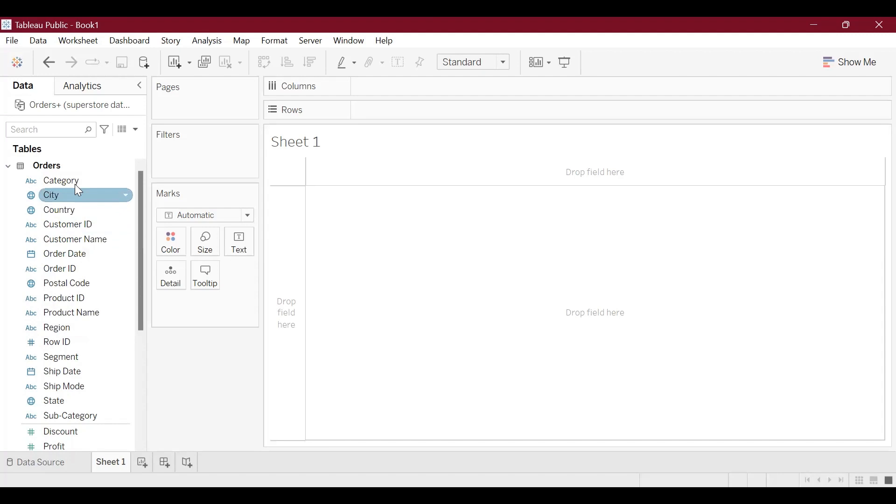
pyautogui.scroll(-3)
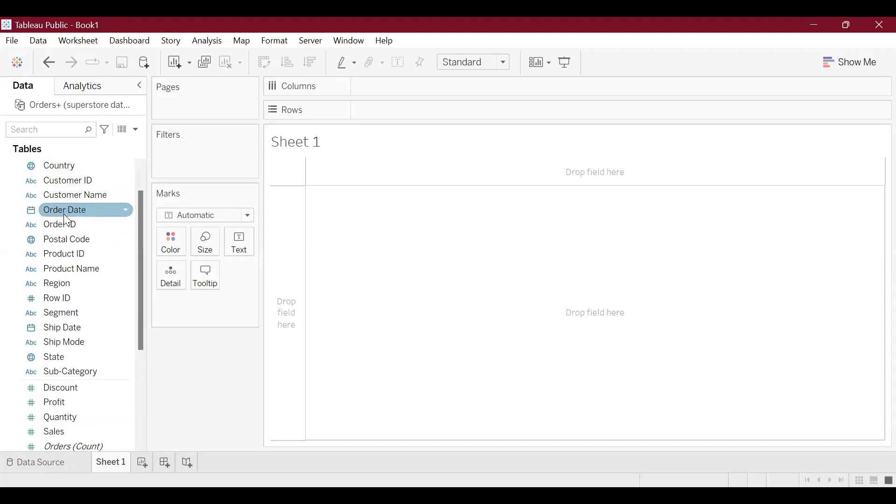
pyautogui.click(70, 372)
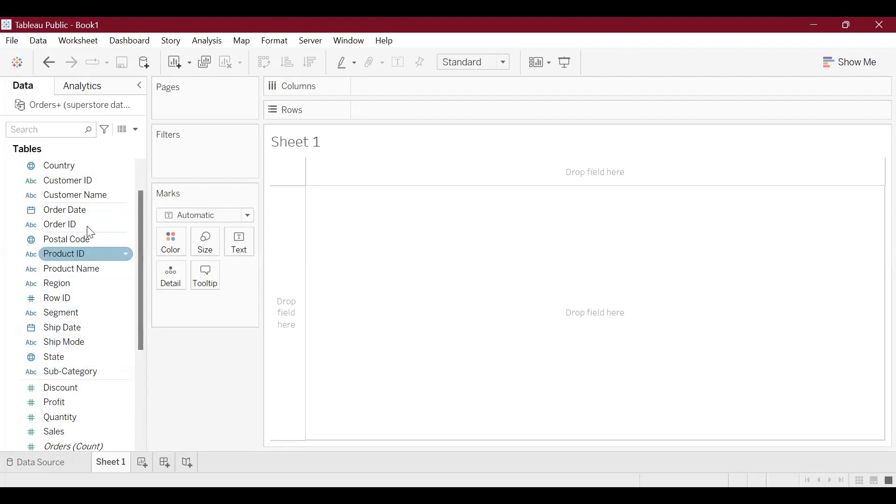
pyautogui.scroll(3)
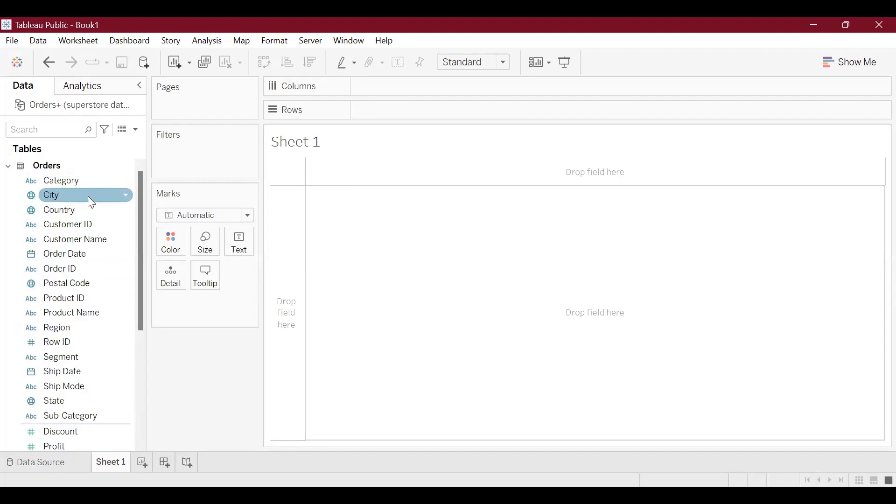
pyautogui.scroll(-3)
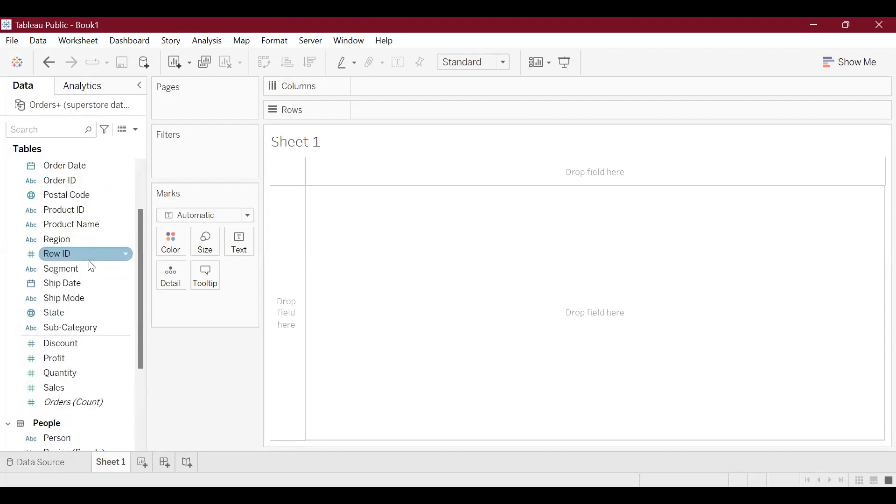
pyautogui.click(60, 373)
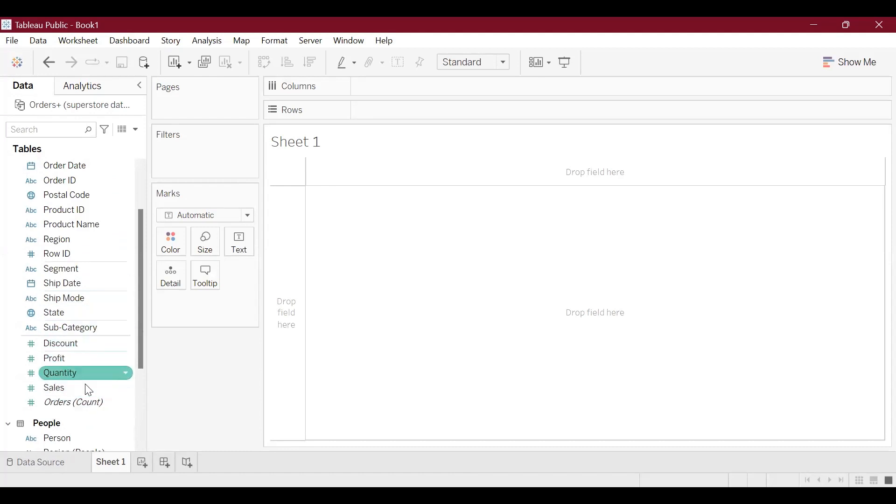
pyautogui.click(73, 402)
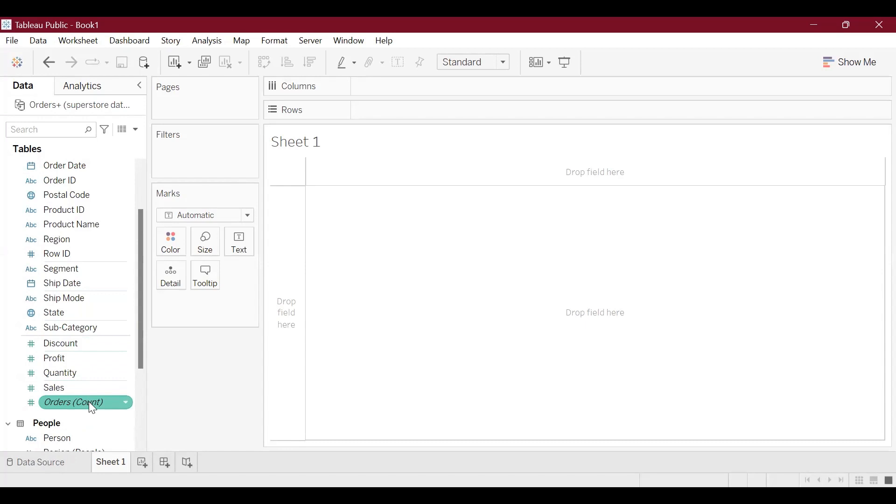
pyautogui.scroll(-3)
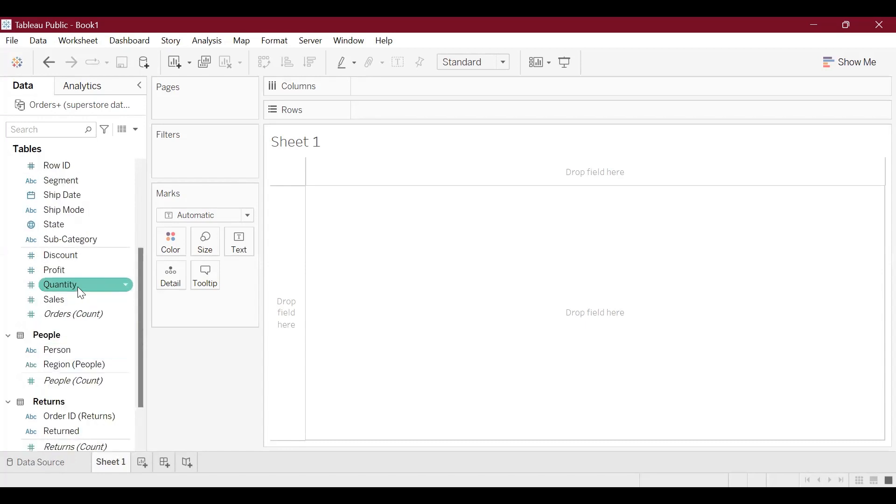
# Collapse the Orders, People and Returns field lists in the Data pane
pyautogui.click(9, 166)
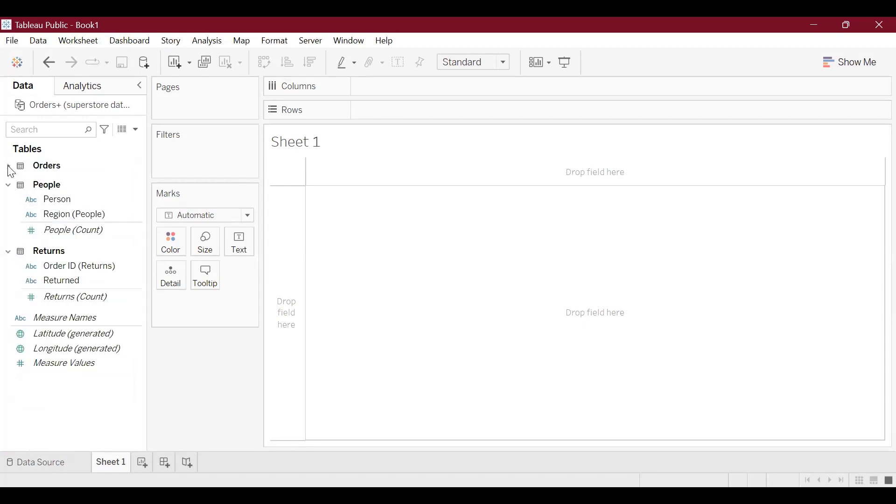
pyautogui.click(8, 185)
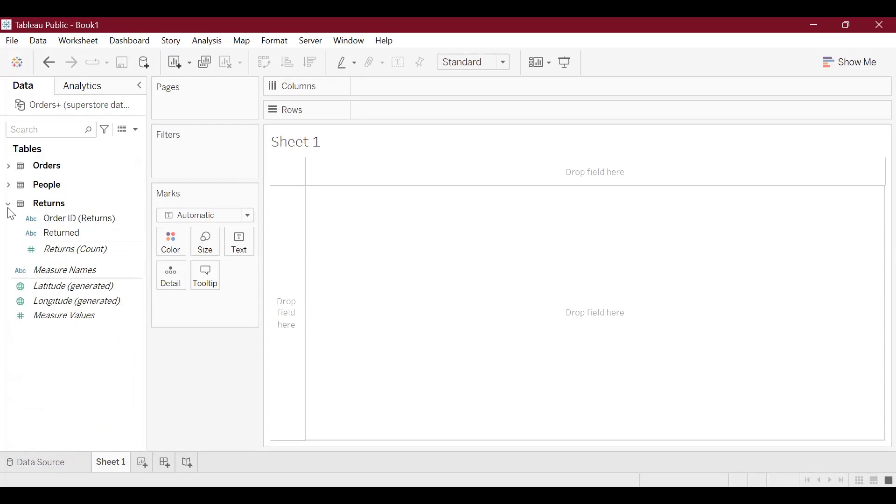
pyautogui.click(9, 203)
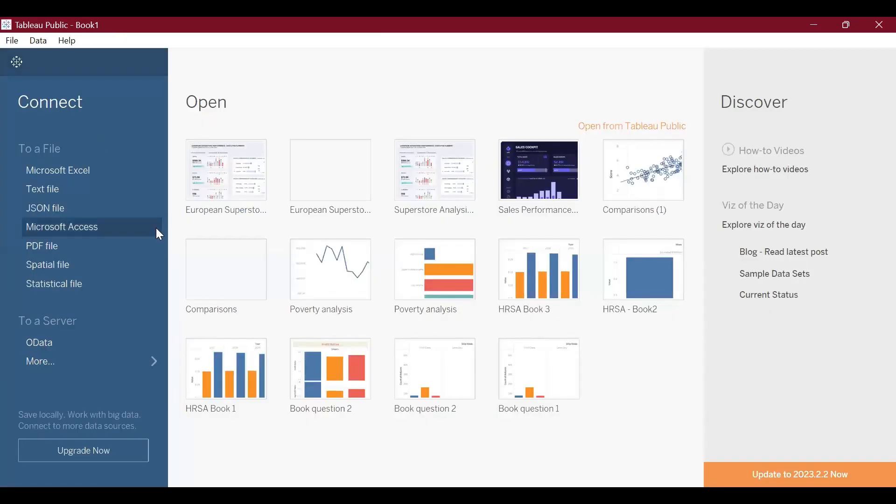
pyautogui.moveTo(99, 189)
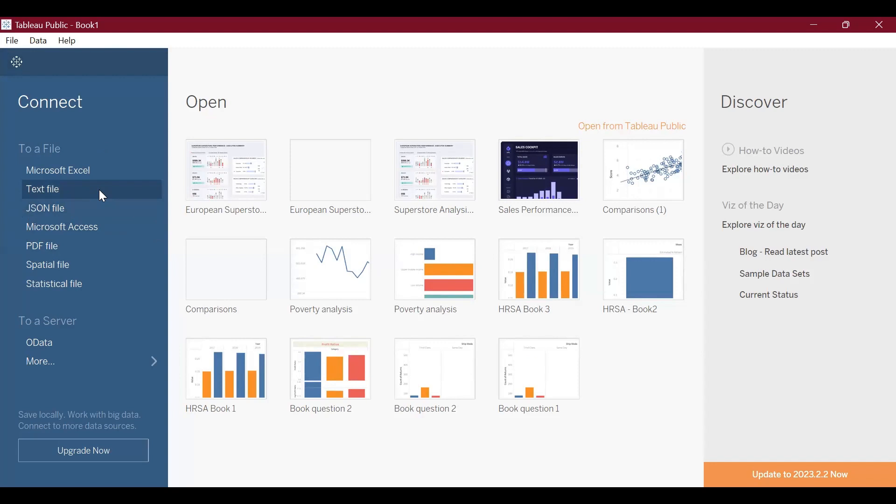
pyautogui.click(42, 190)
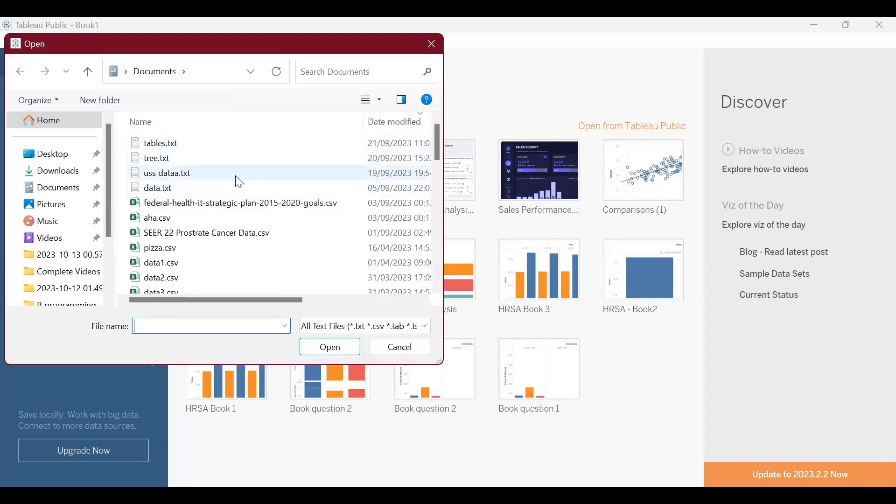
pyautogui.moveTo(200, 175)
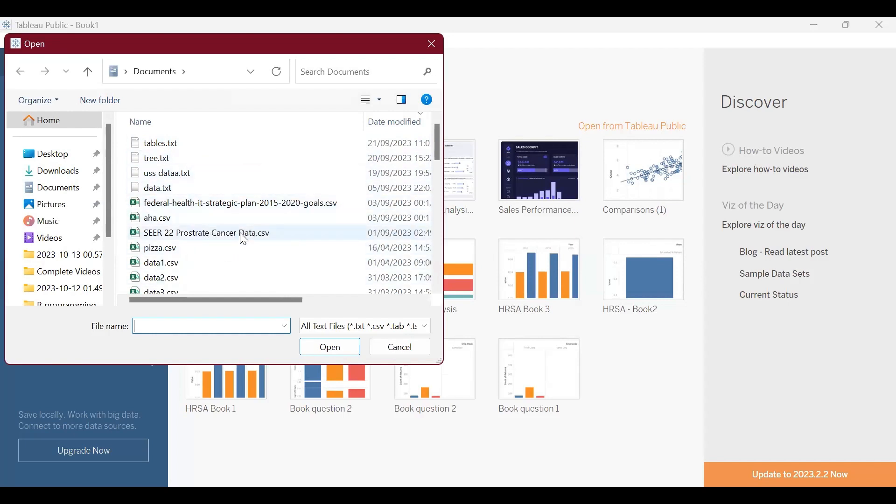
pyautogui.click(206, 233)
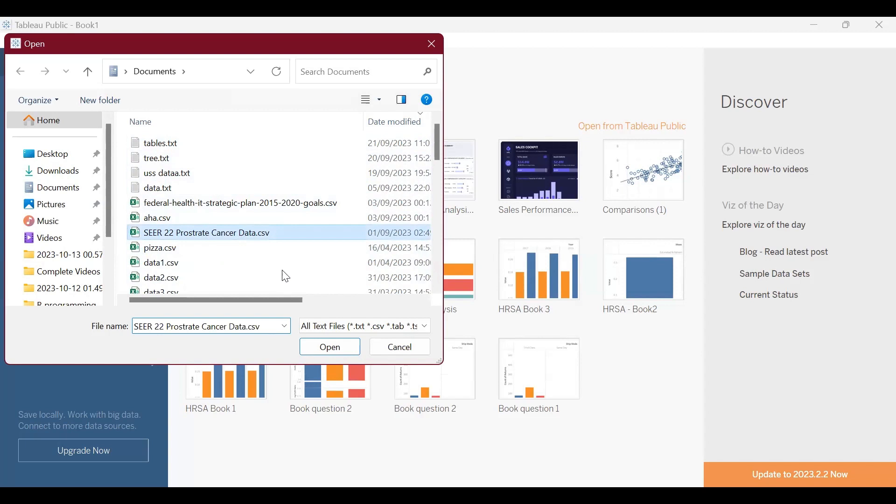
pyautogui.click(398, 346)
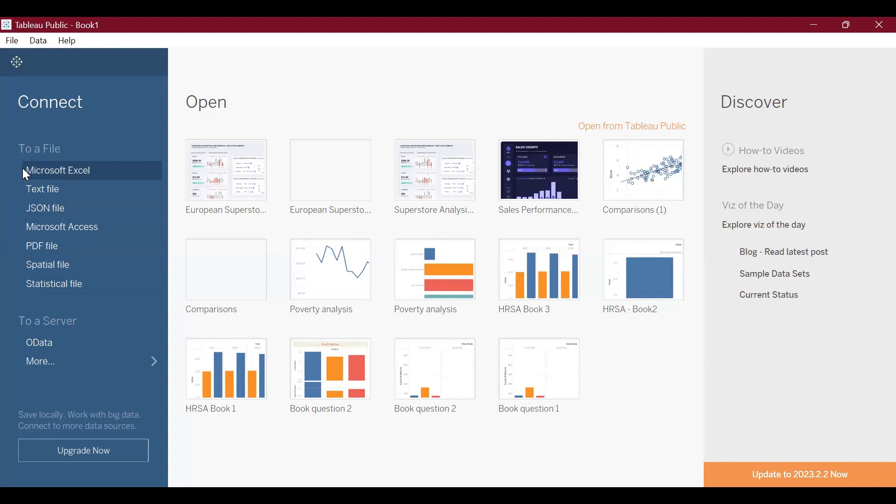
pyautogui.moveTo(102, 191)
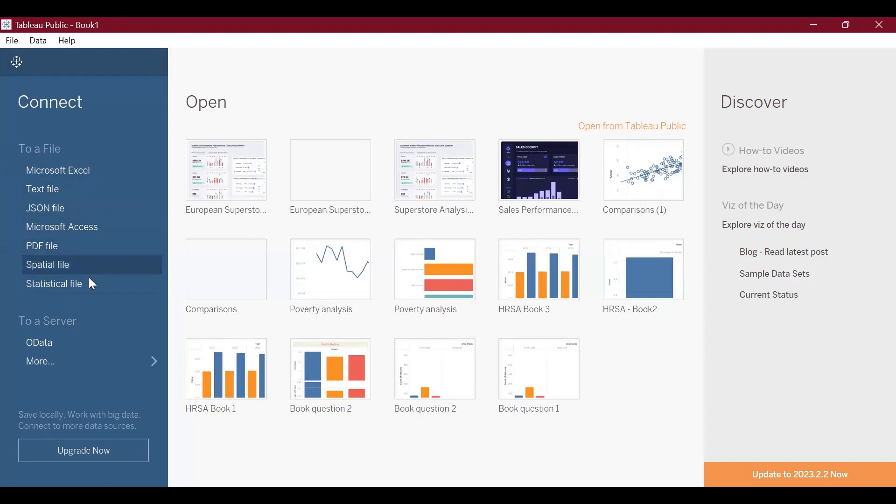
pyautogui.moveTo(90, 252)
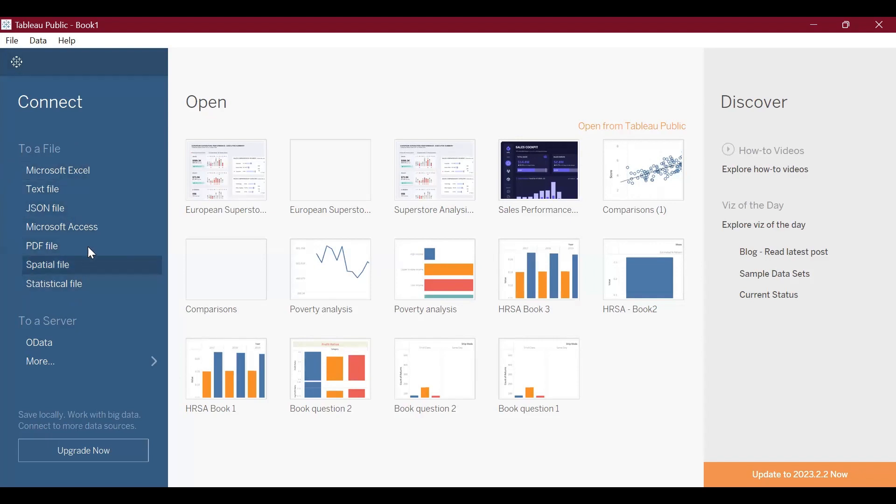
pyautogui.moveTo(94, 180)
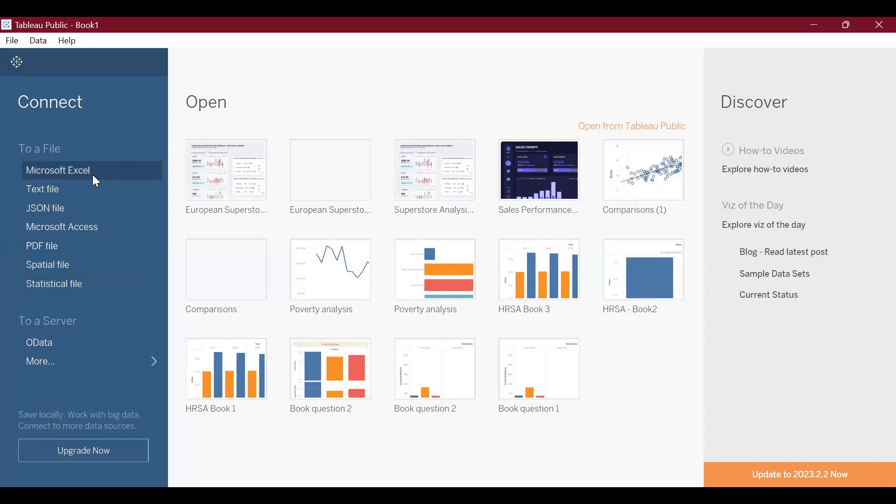